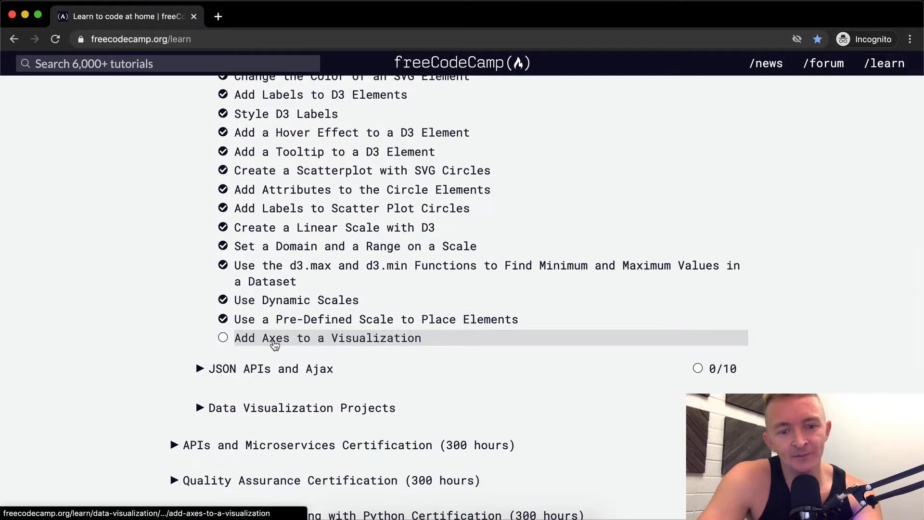
# Open the 'Add Axes to a Visualization' challenge from the D3 curriculum list
pyautogui.click(327, 337)
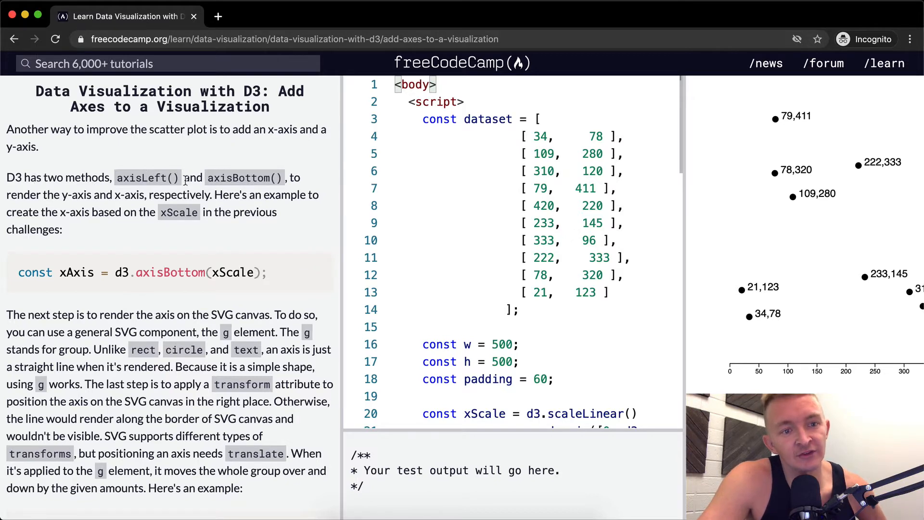
pyautogui.moveTo(232, 189)
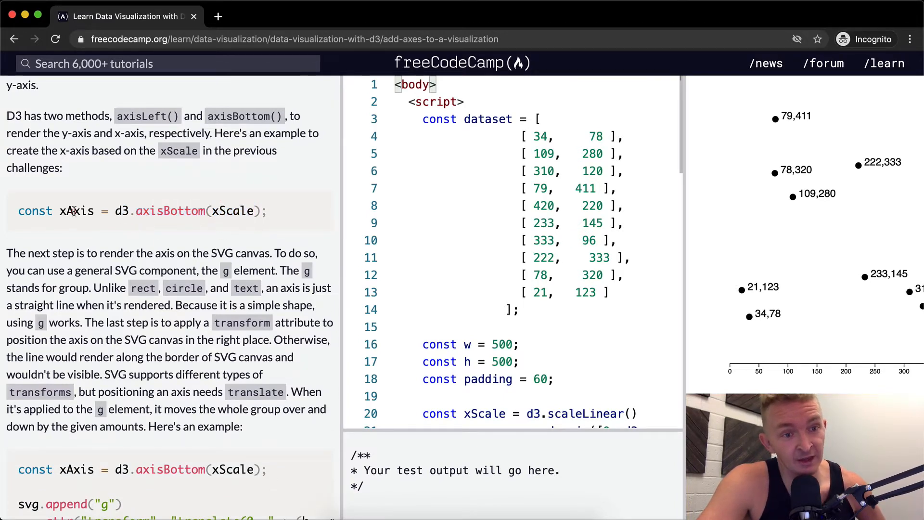
pyautogui.scroll(-3)
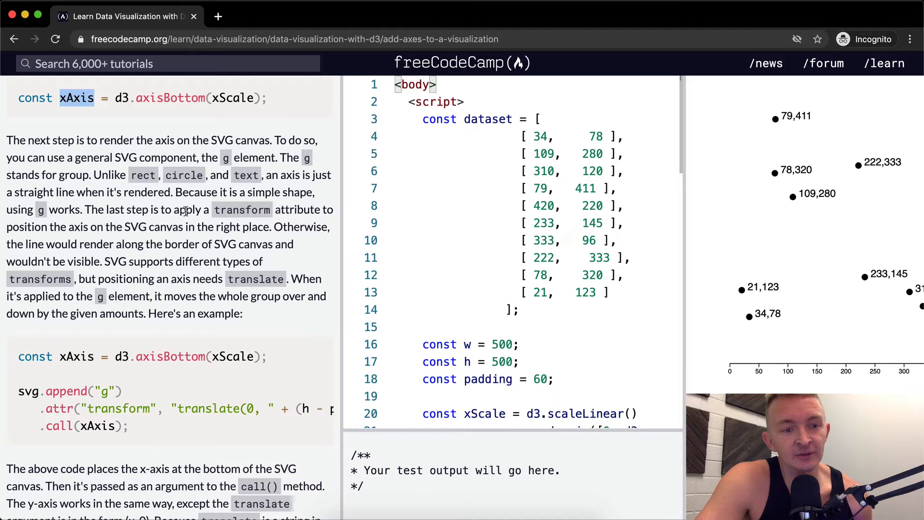
pyautogui.moveTo(68, 221)
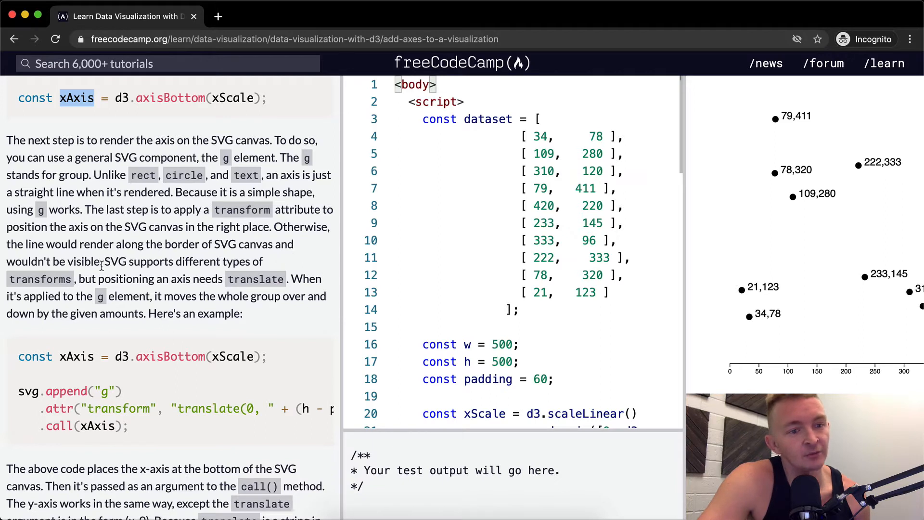
pyautogui.scroll(-3)
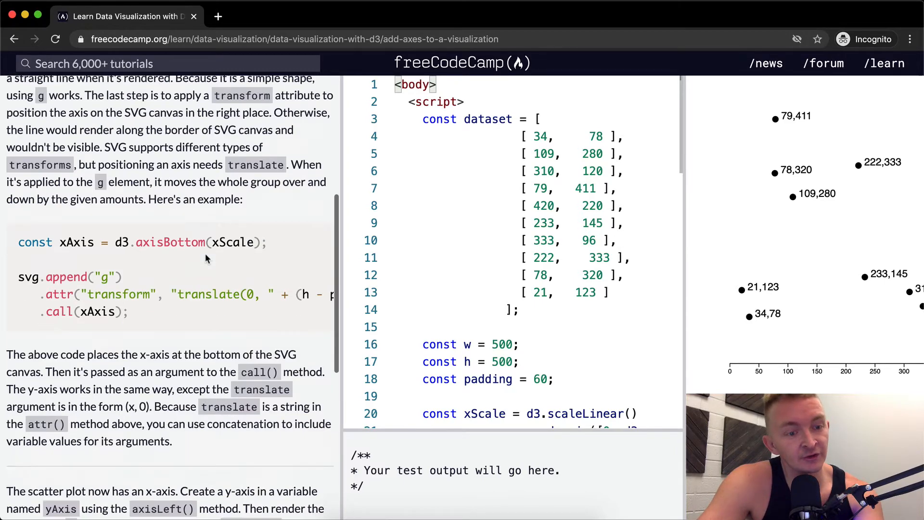
pyautogui.scroll(-3)
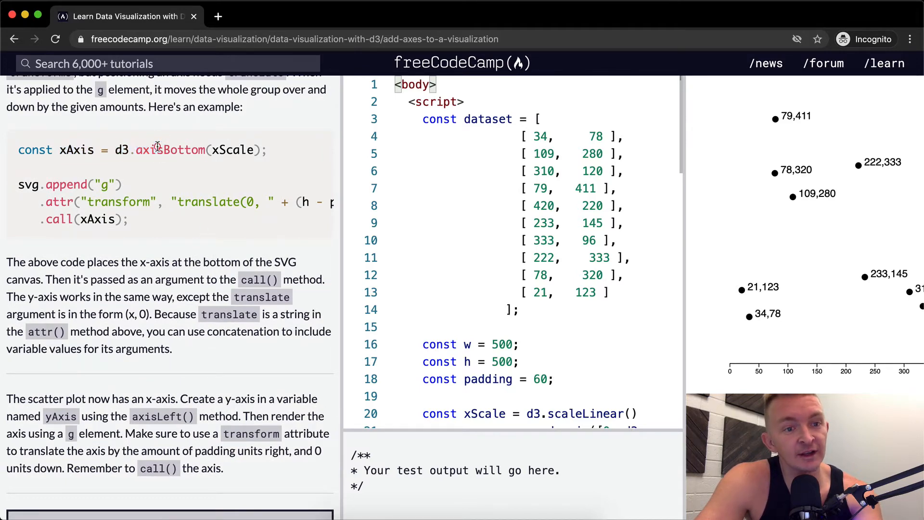
pyautogui.doubleClick(170, 150)
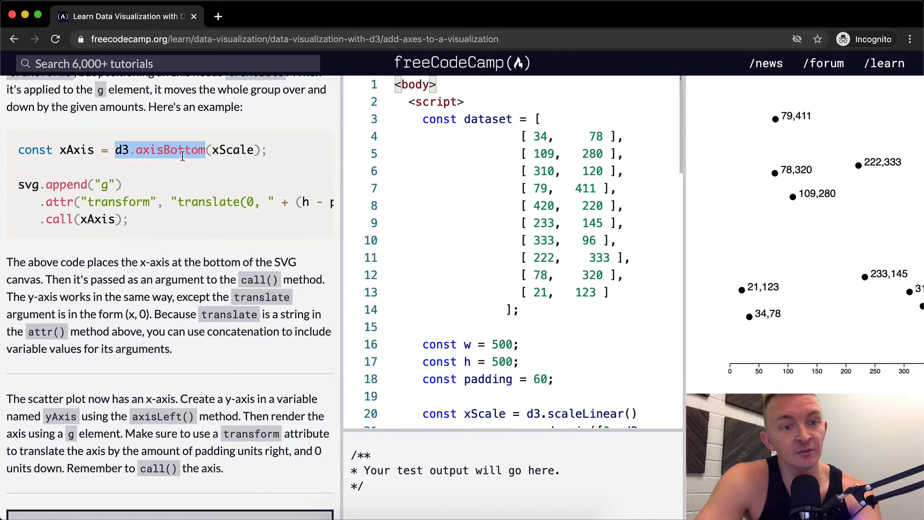
pyautogui.doubleClick(230, 149)
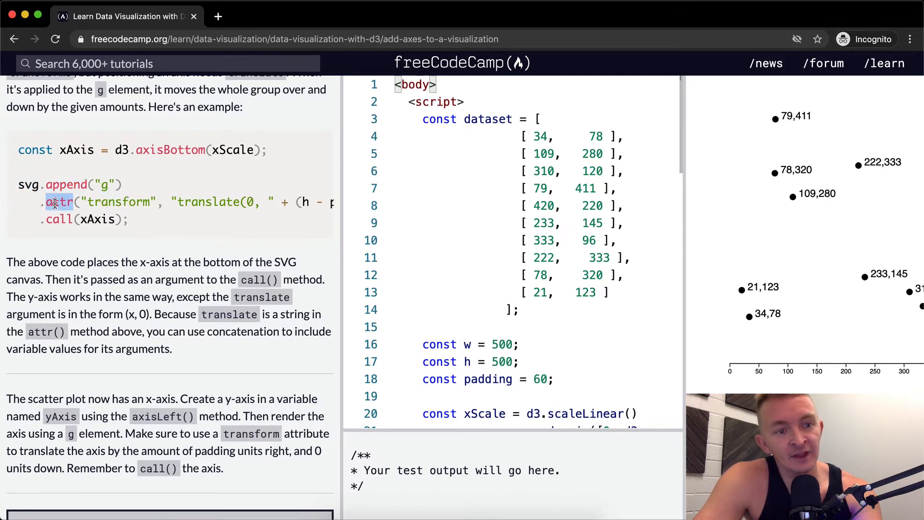
pyautogui.doubleClick(118, 202)
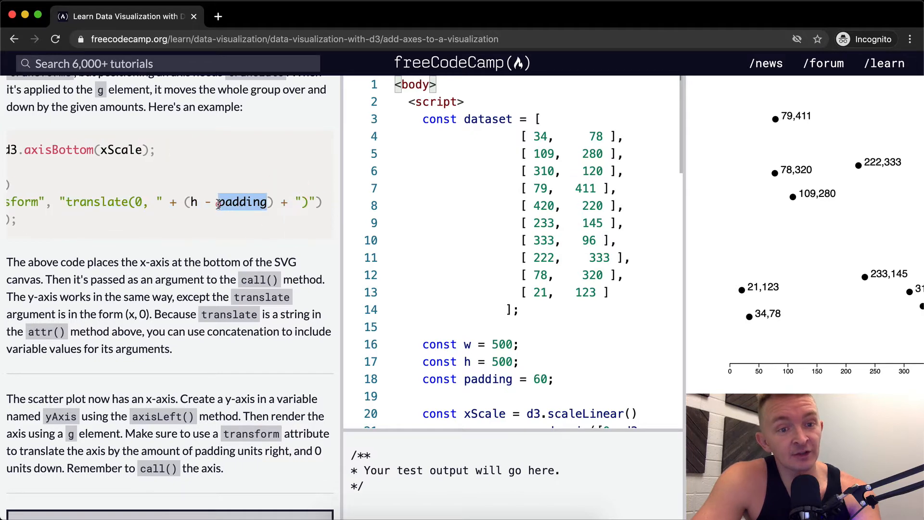
pyautogui.doubleClick(196, 202)
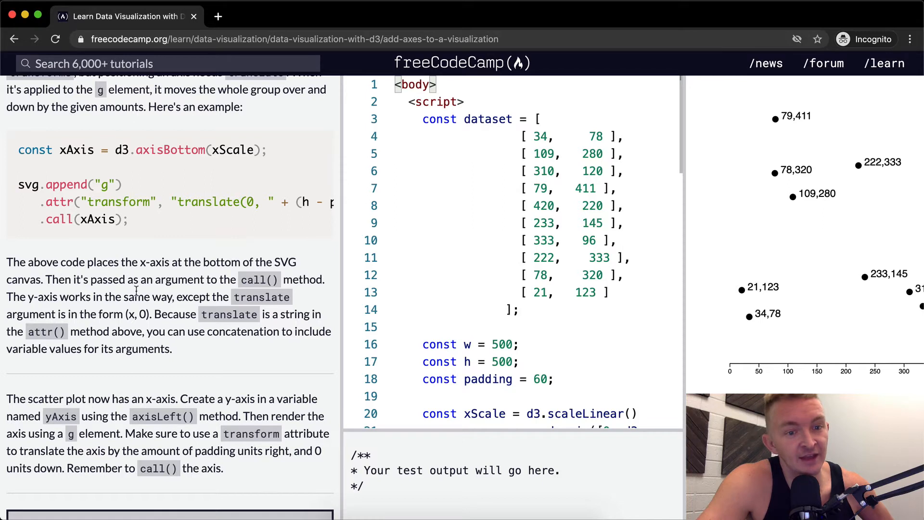
pyautogui.moveTo(124, 237)
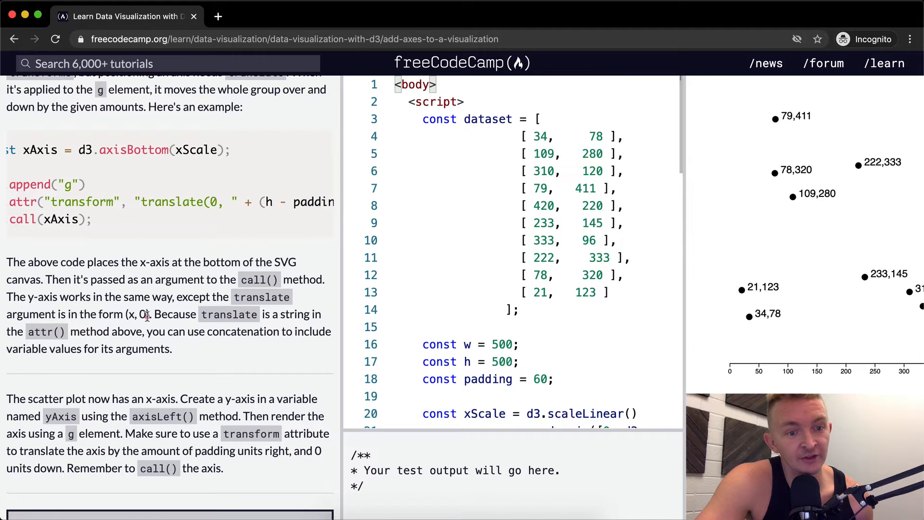
pyautogui.rightClick(144, 317)
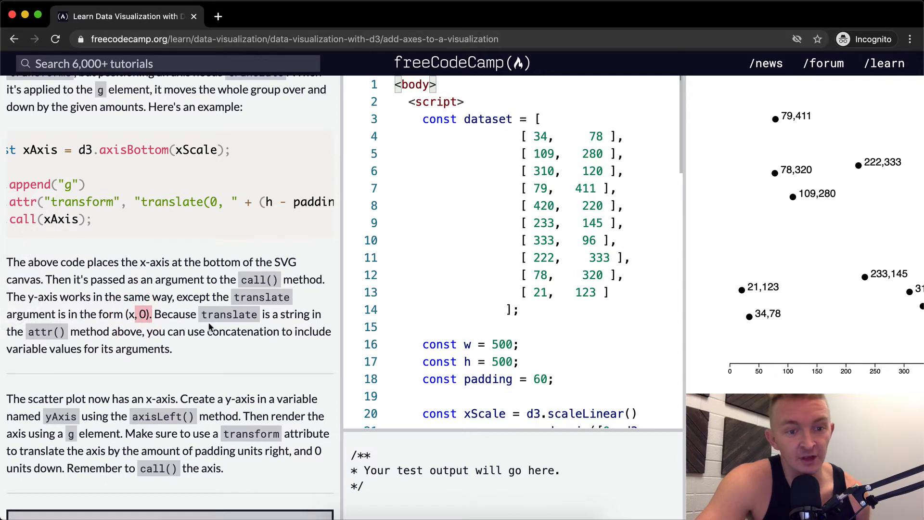
pyautogui.moveTo(125, 341)
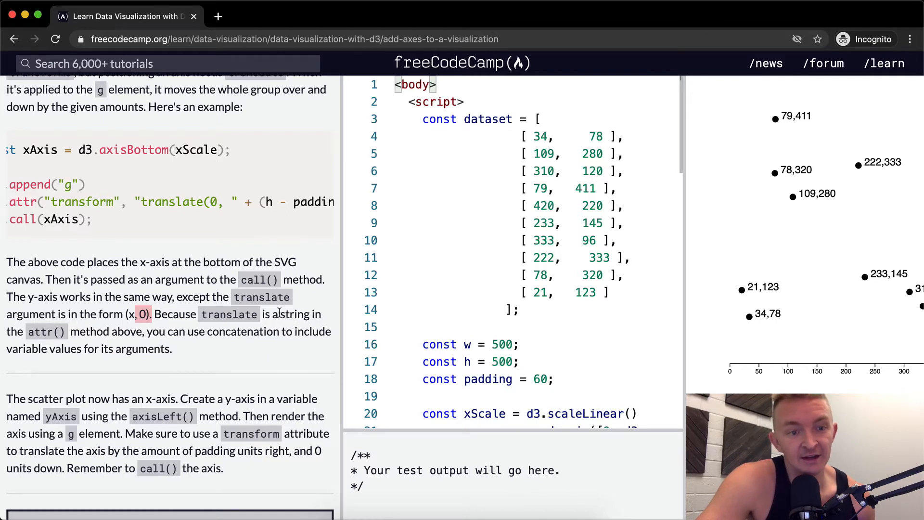
pyautogui.moveTo(139, 199)
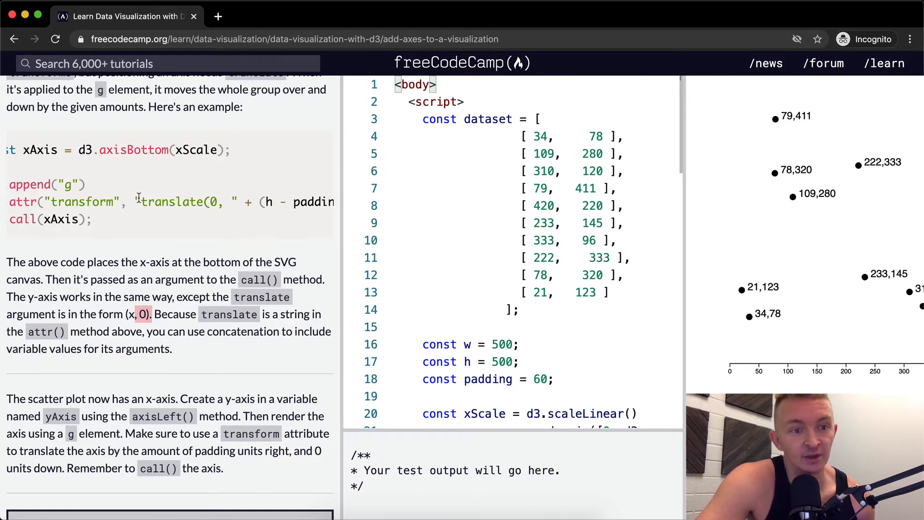
pyautogui.doubleClick(82, 201)
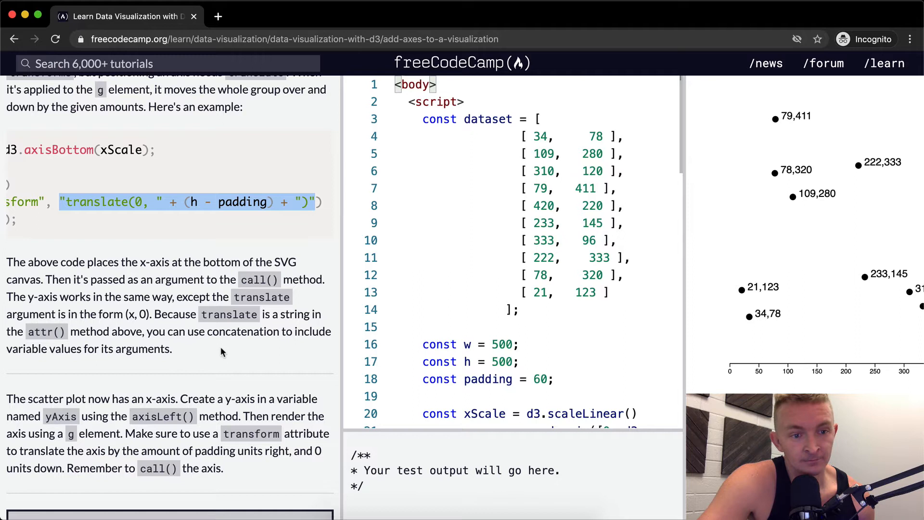
pyautogui.scroll(-3)
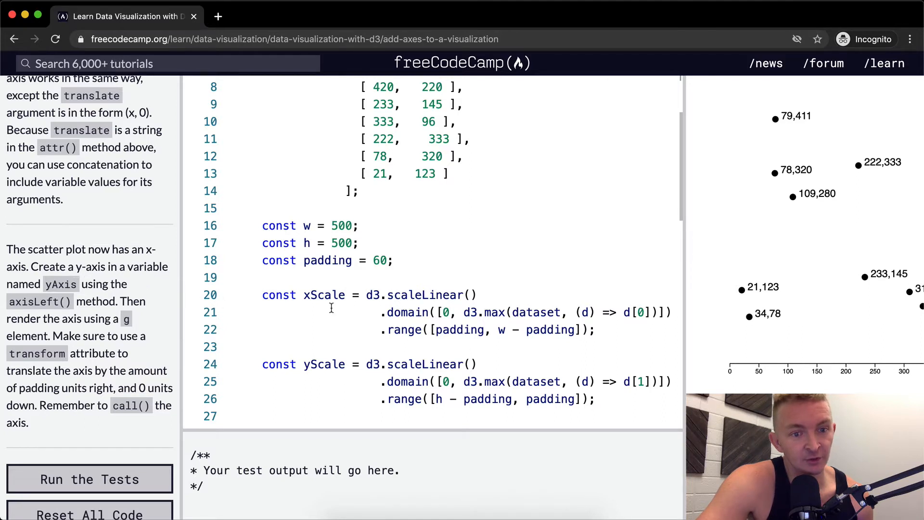
pyautogui.scroll(-3)
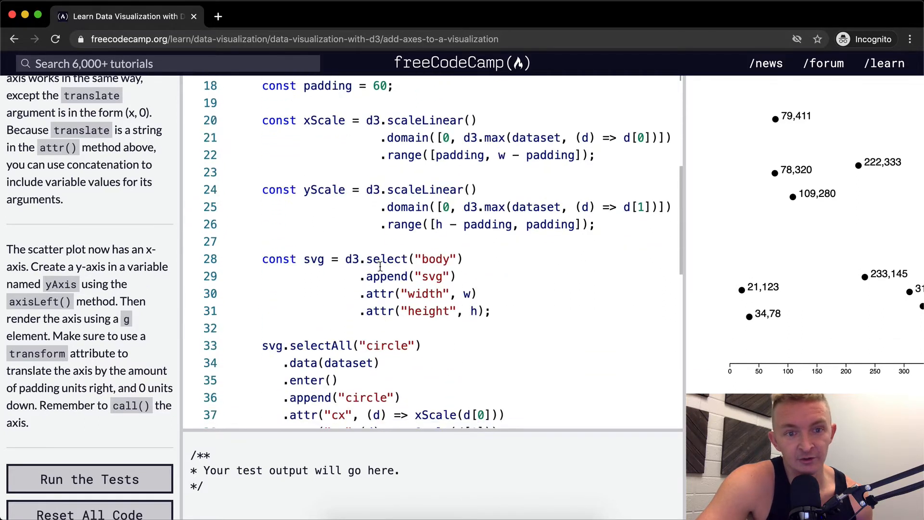
pyautogui.scroll(-3)
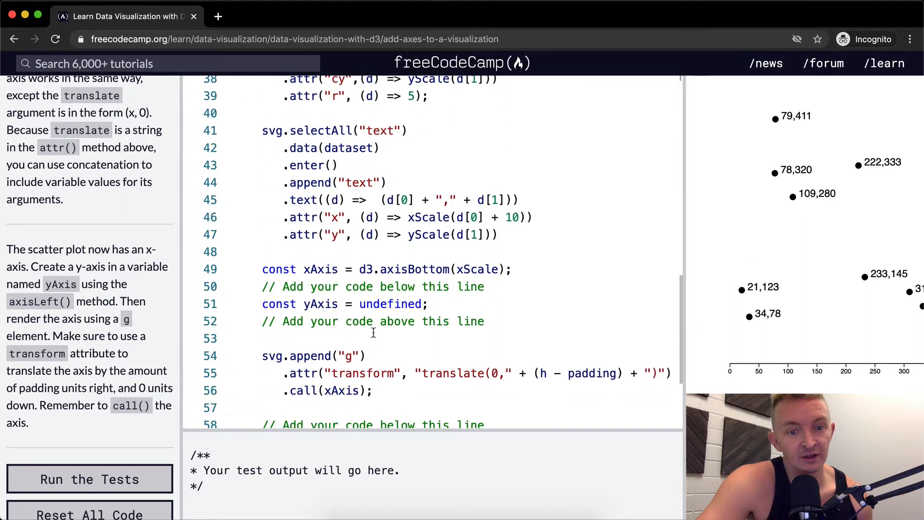
pyautogui.moveTo(483, 269)
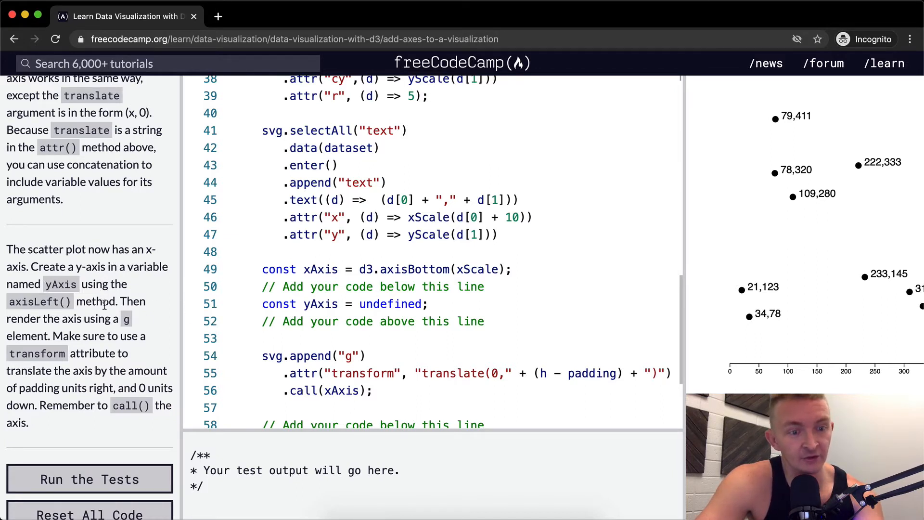
# Replace the undefined yAxis placeholder on line 51 with d3.axisLeft(yScale)
pyautogui.doubleClick(391, 304)
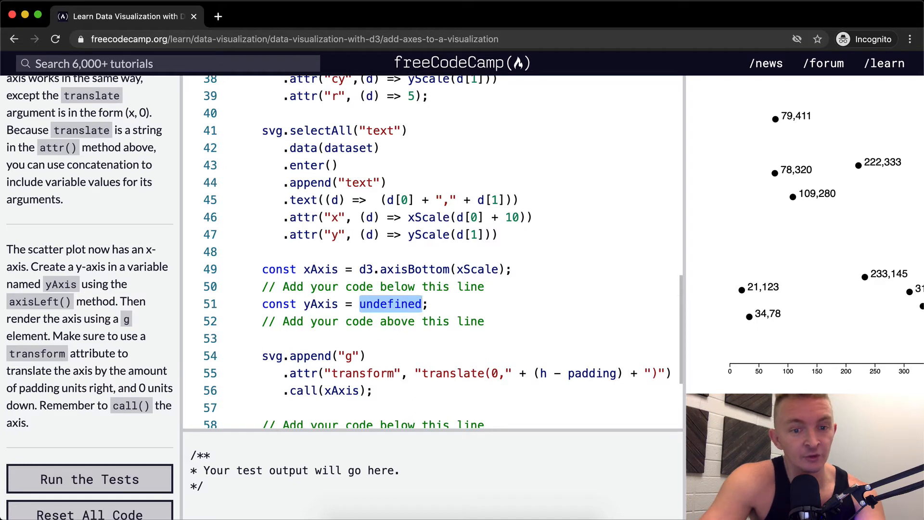
pyautogui.write('d3.axisLeft(')
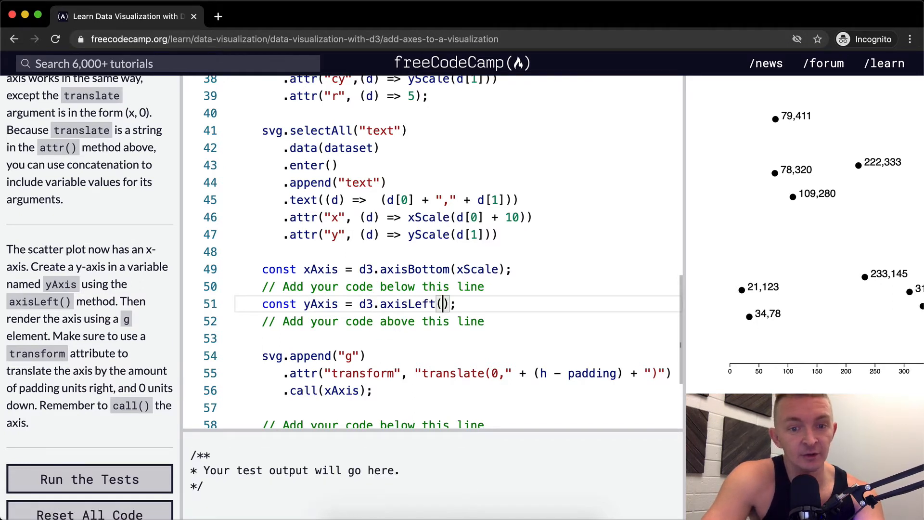
pyautogui.write('yScale')
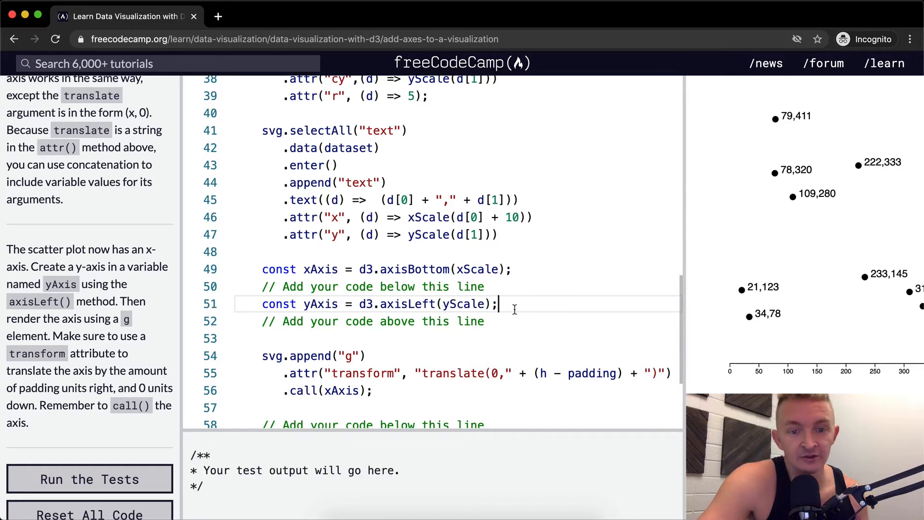
pyautogui.scroll(-3)
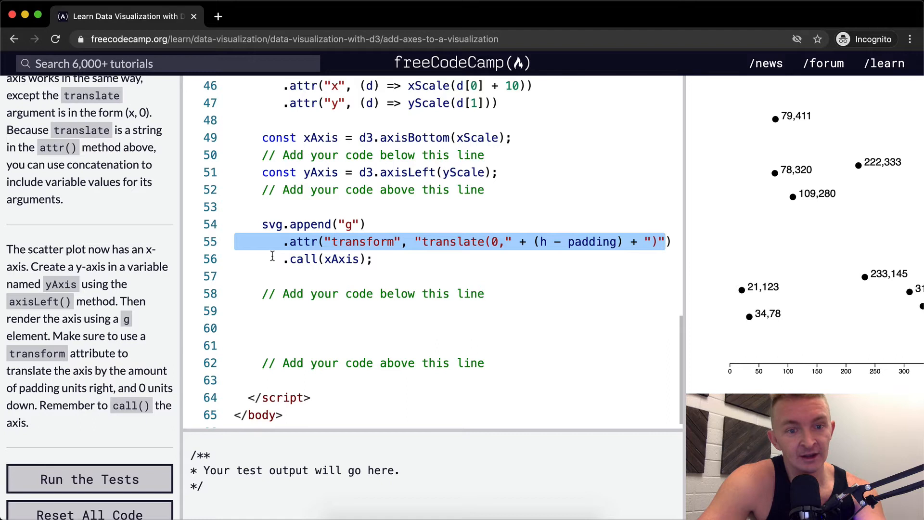
# Append a new y-axis group with svg.append("g") below the comment
pyautogui.click(369, 327)
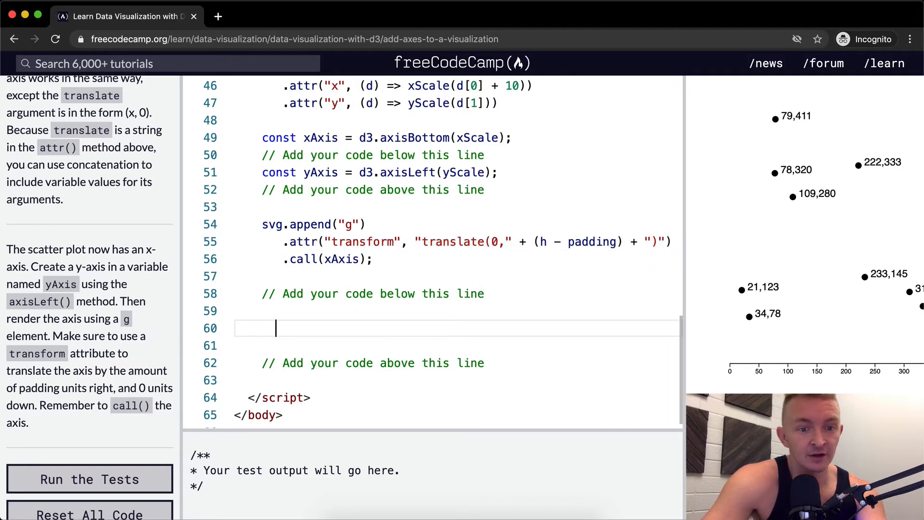
pyautogui.write('svg.')
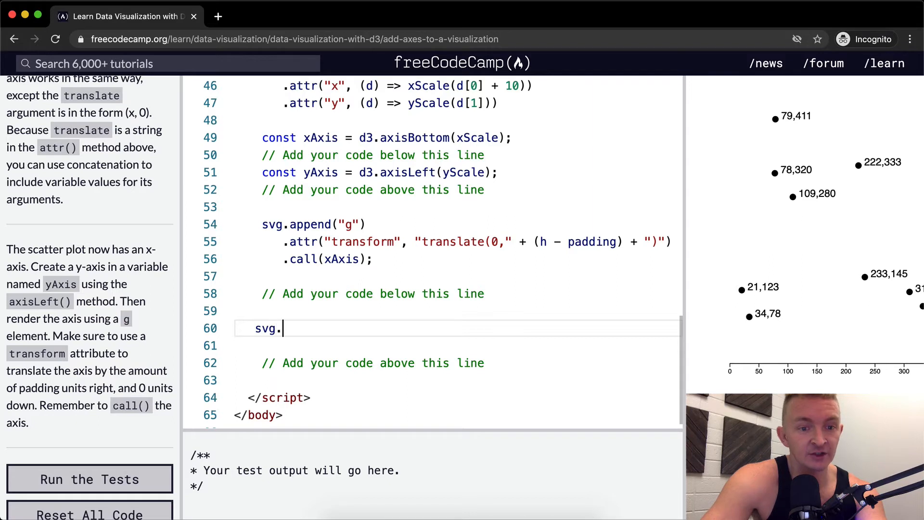
pyautogui.write('append()')
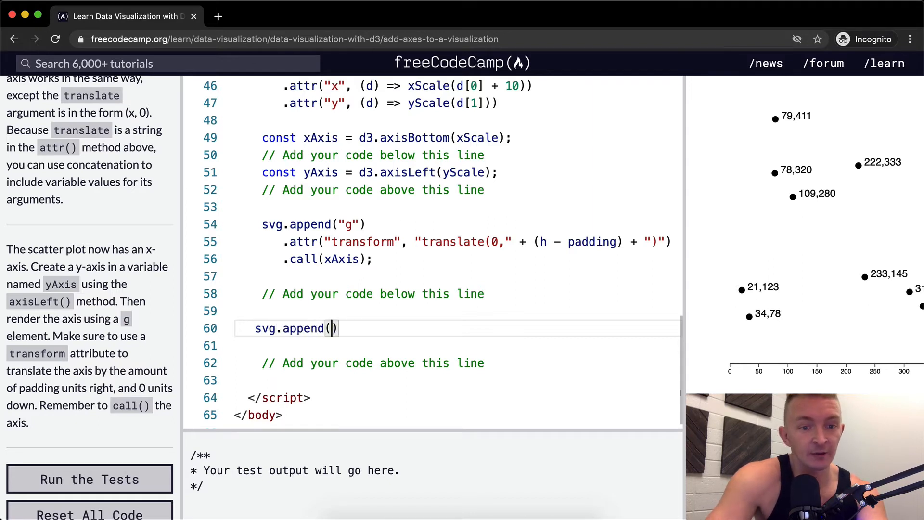
pyautogui.write('"g"')
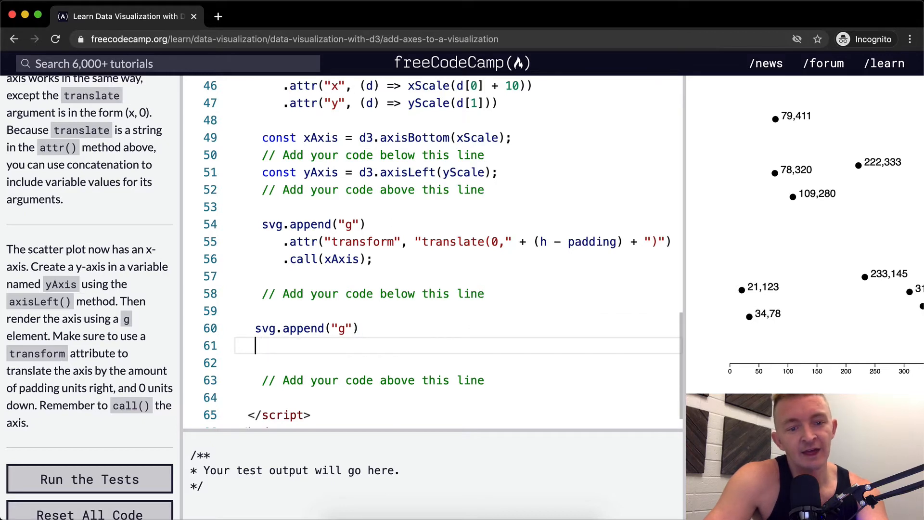
pyautogui.write('.')
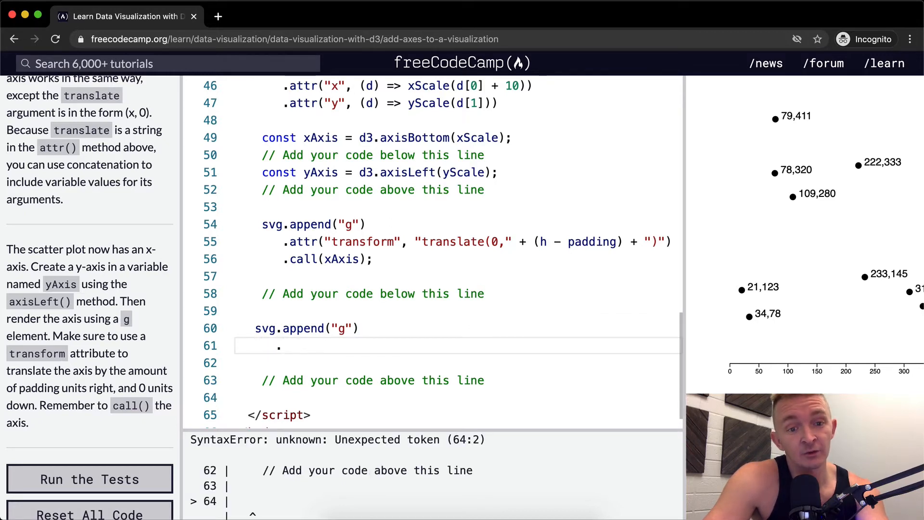
# Give the group a transform translating it by padding horizontally and 0 vertically
pyautogui.write('.attr("t")')
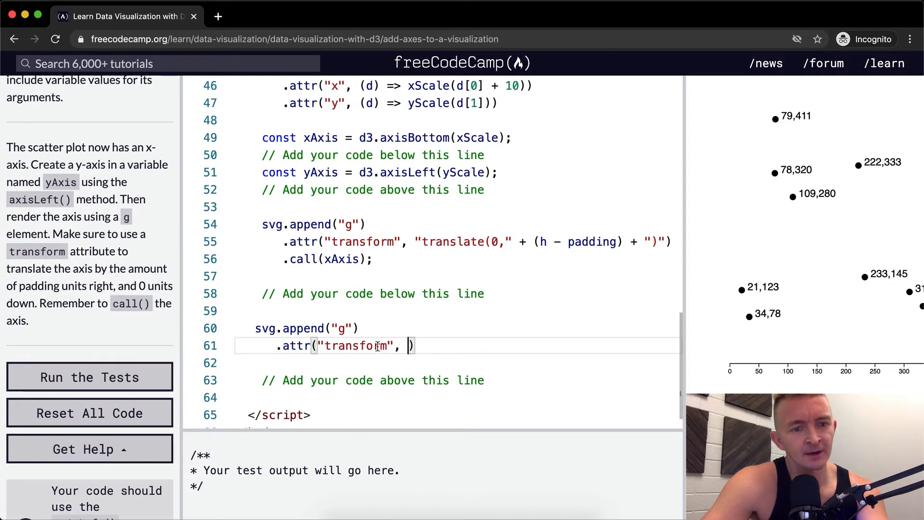
pyautogui.write('t"')
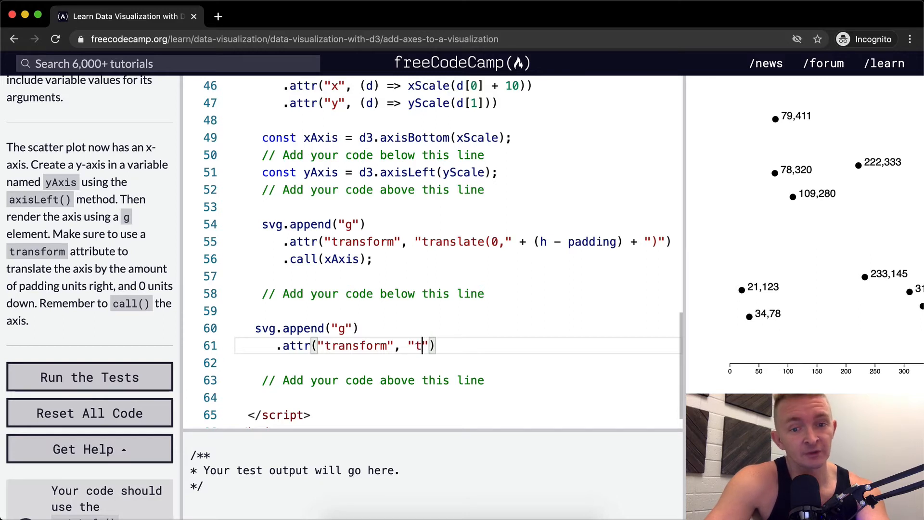
pyautogui.write('ranslat')
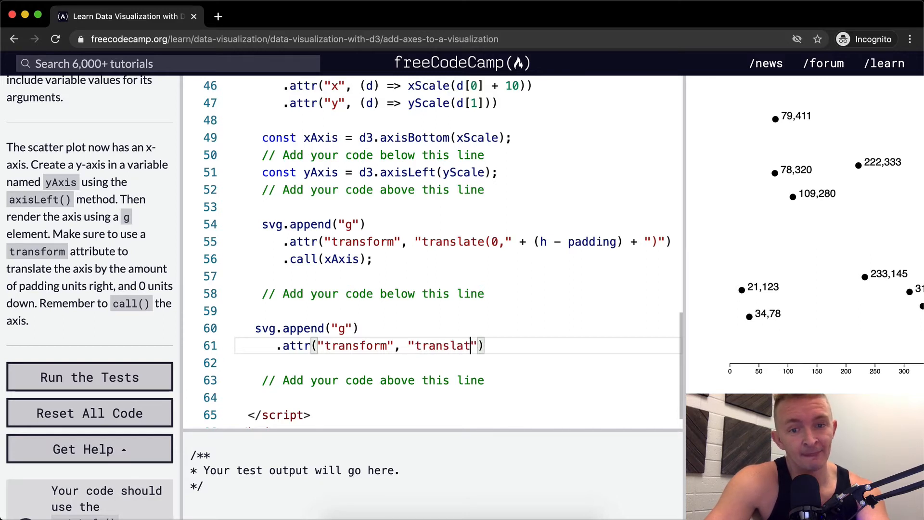
pyautogui.write('(')
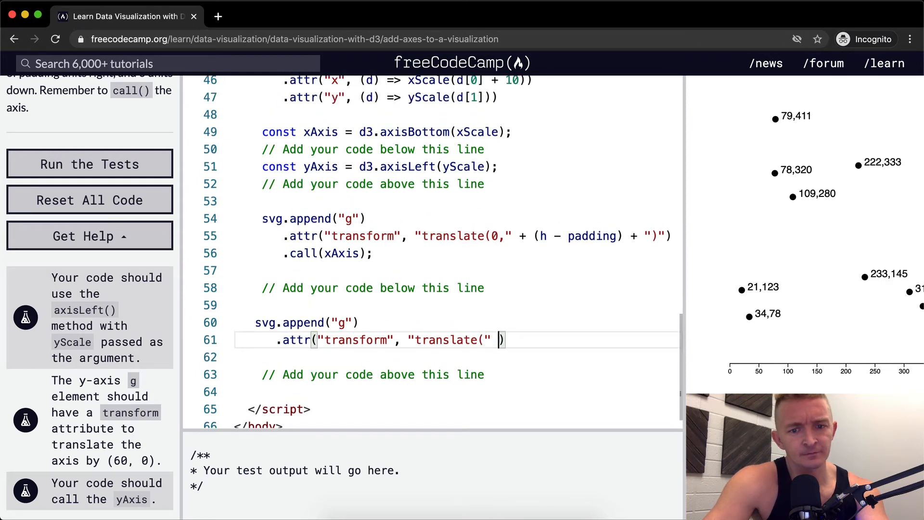
pyautogui.write('+')
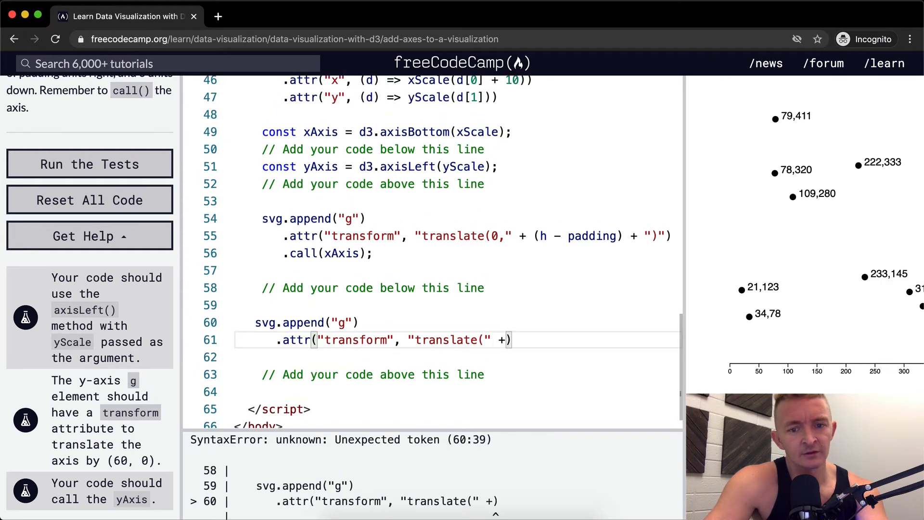
pyautogui.write('padding')
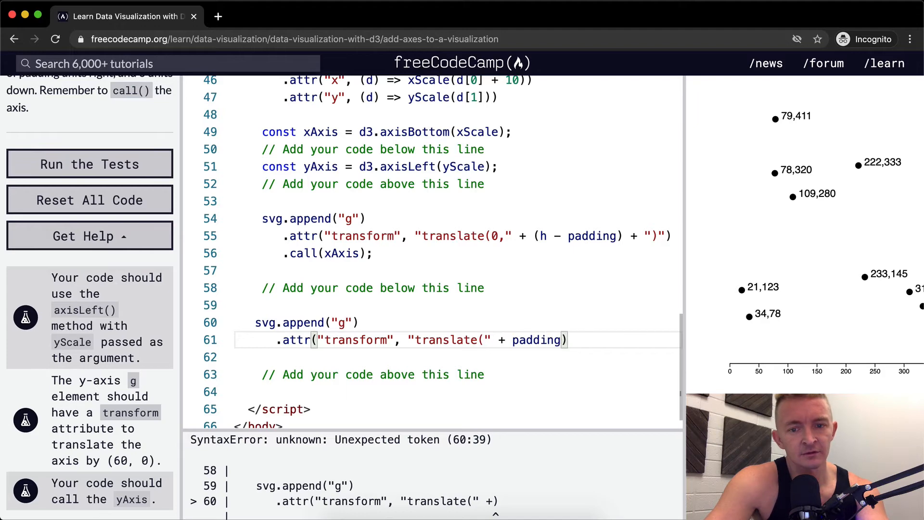
pyautogui.write('+""')
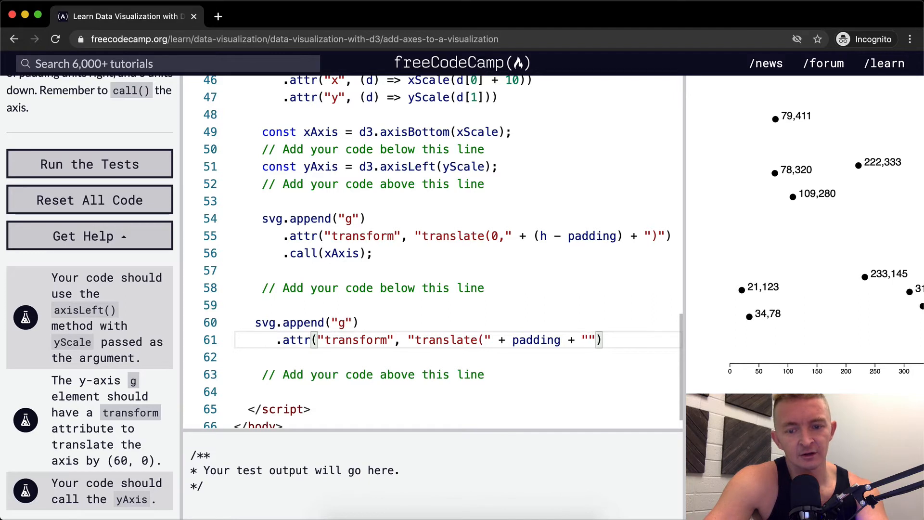
pyautogui.doubleClick(445, 339)
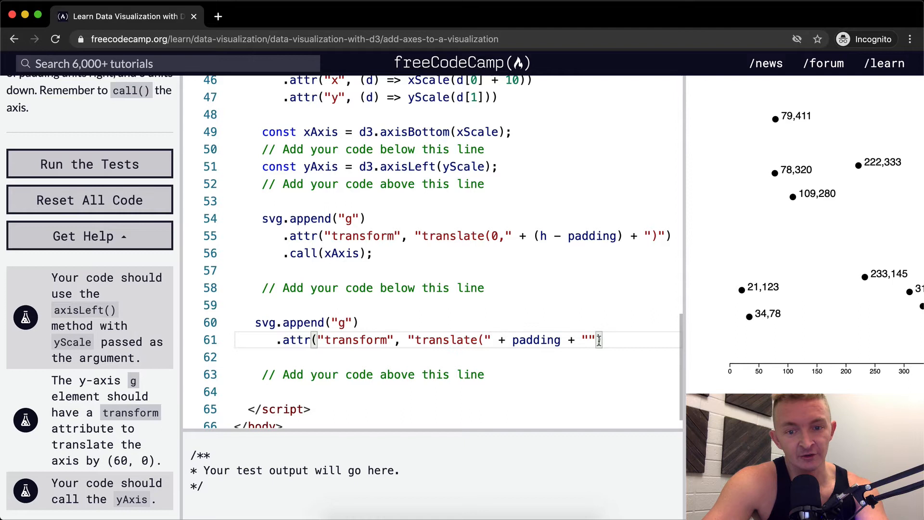
pyautogui.write(')')
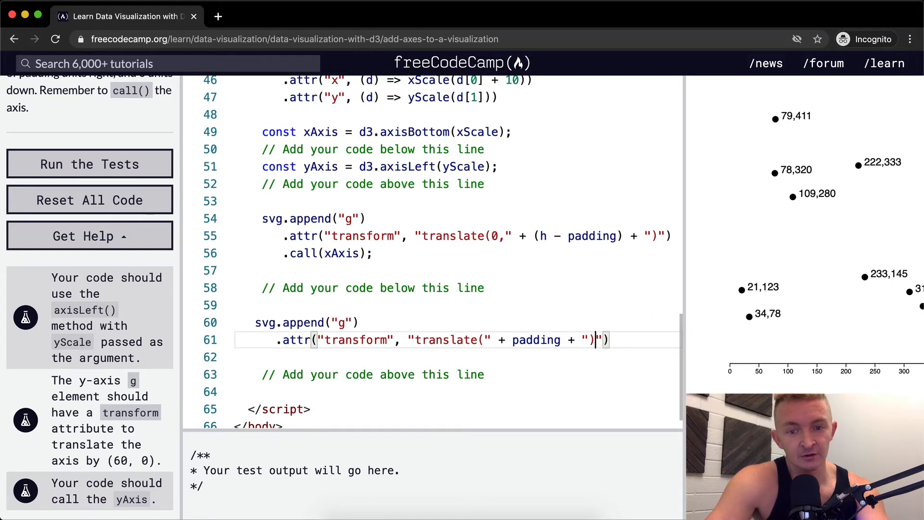
pyautogui.write(';')
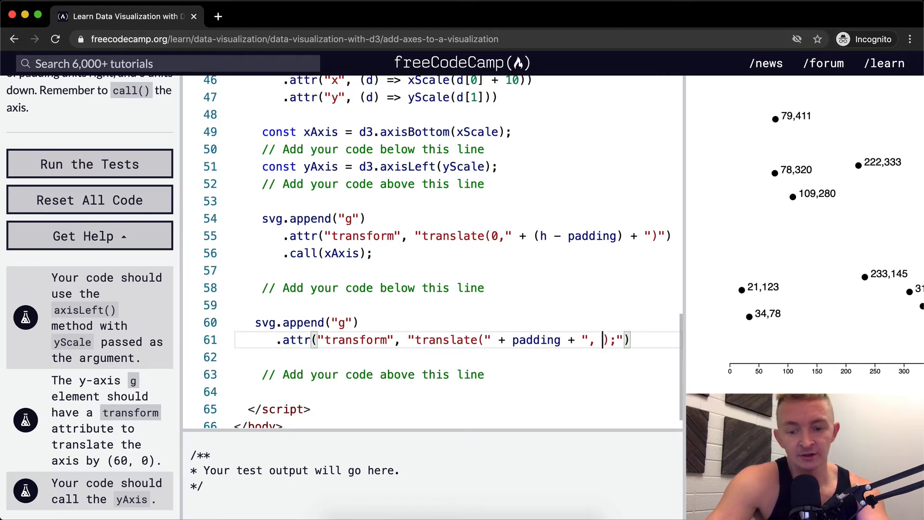
pyautogui.write('0')
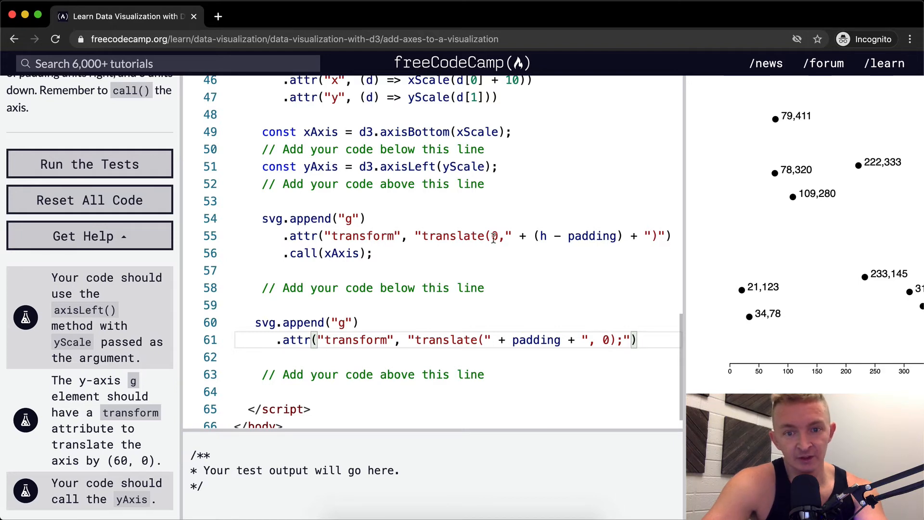
pyautogui.moveTo(420, 235); pyautogui.dragTo(651, 236)
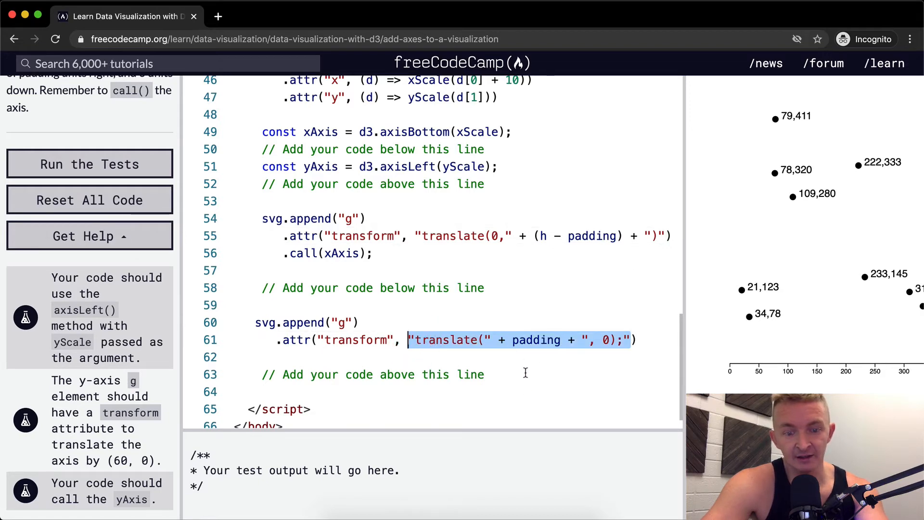
pyautogui.press('cmd+space')
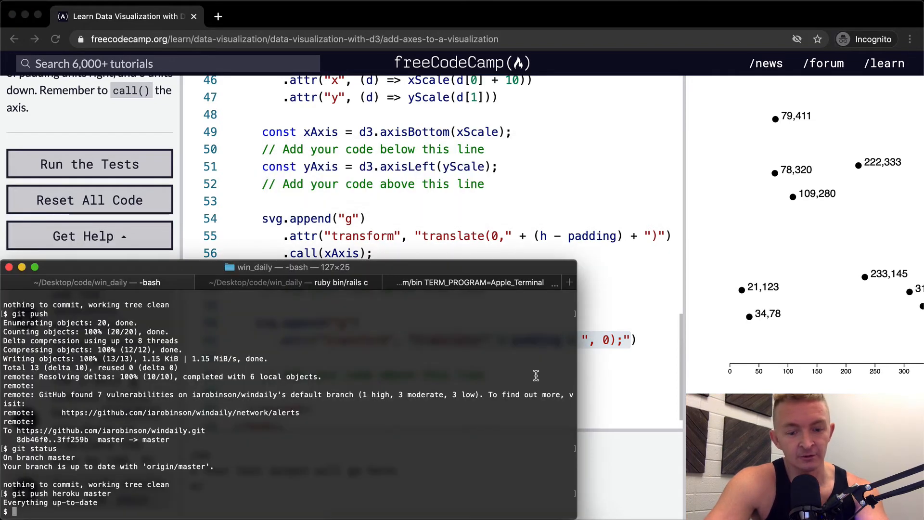
# Return to the browser and start a .call( line on the y-axis group
pyautogui.click(567, 281)
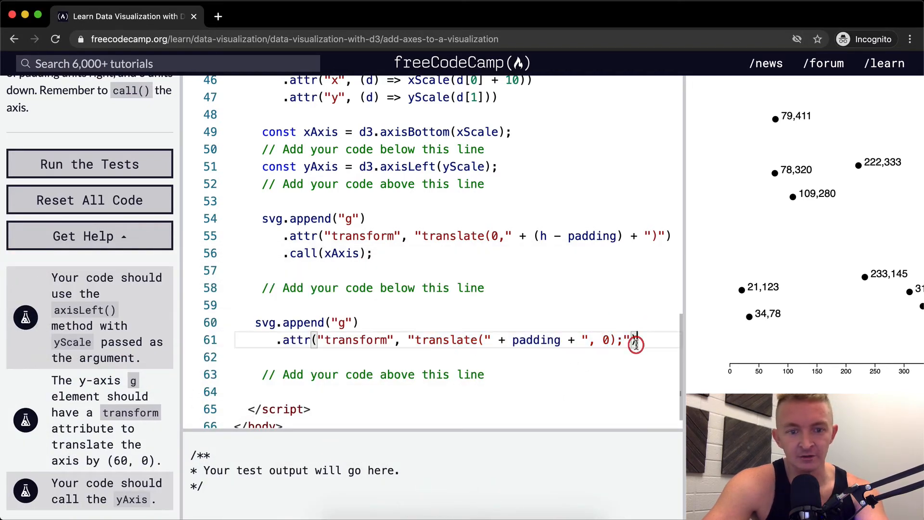
pyautogui.write(')')
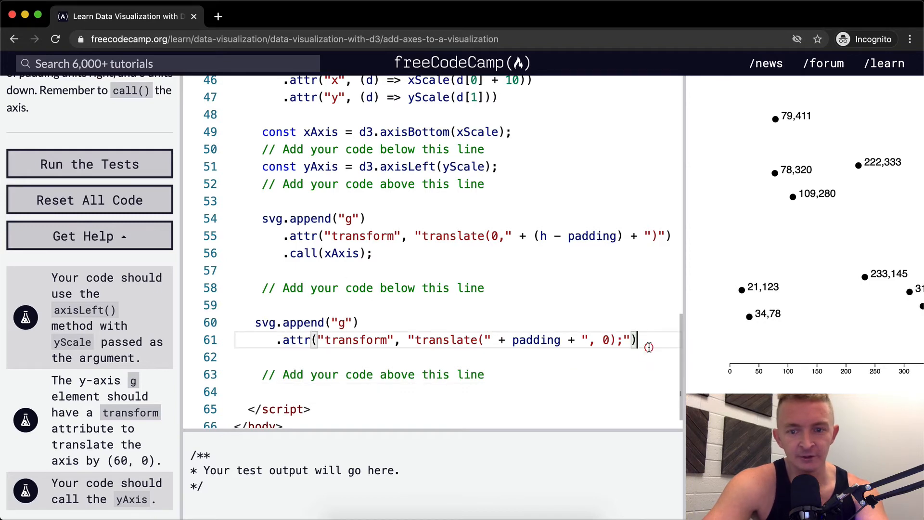
pyautogui.write('.calls()')
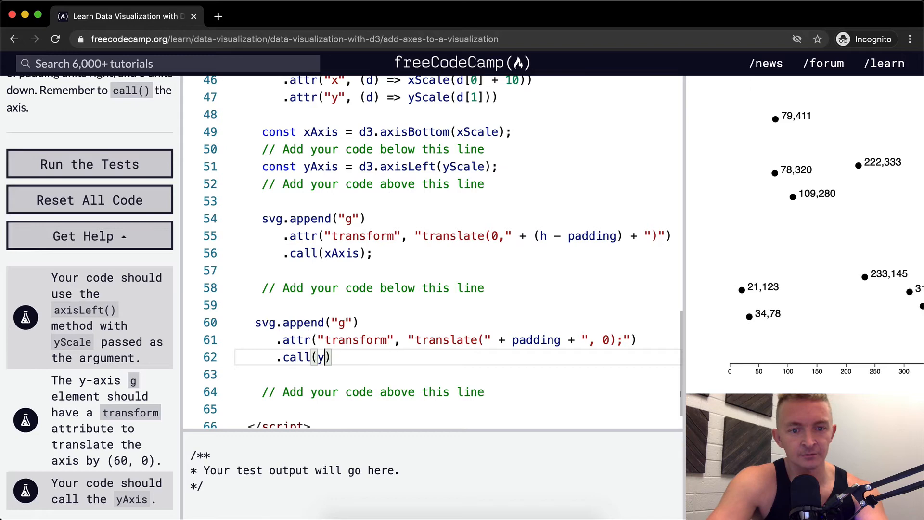
# Complete .call(yAxis); and rework the translate string to "translate("+ padding + ", 0);"
pyautogui.write('Axis);')
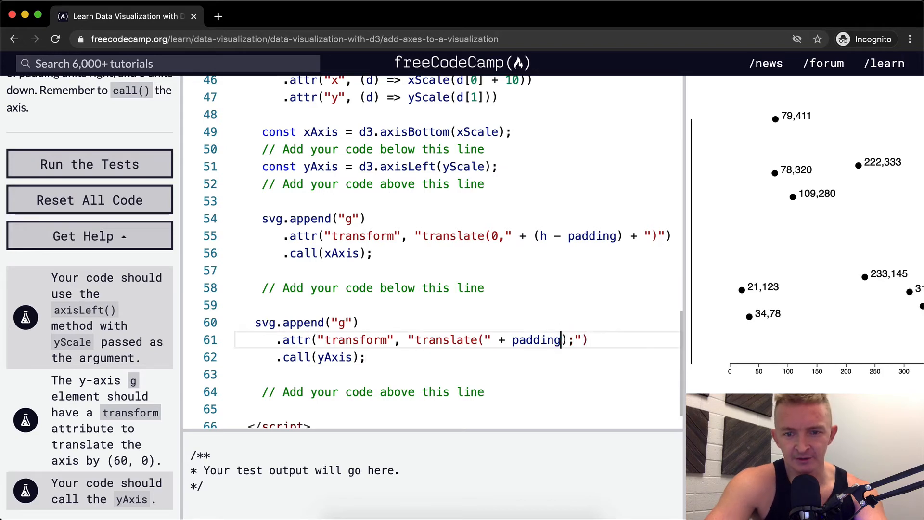
pyautogui.write('+ "')
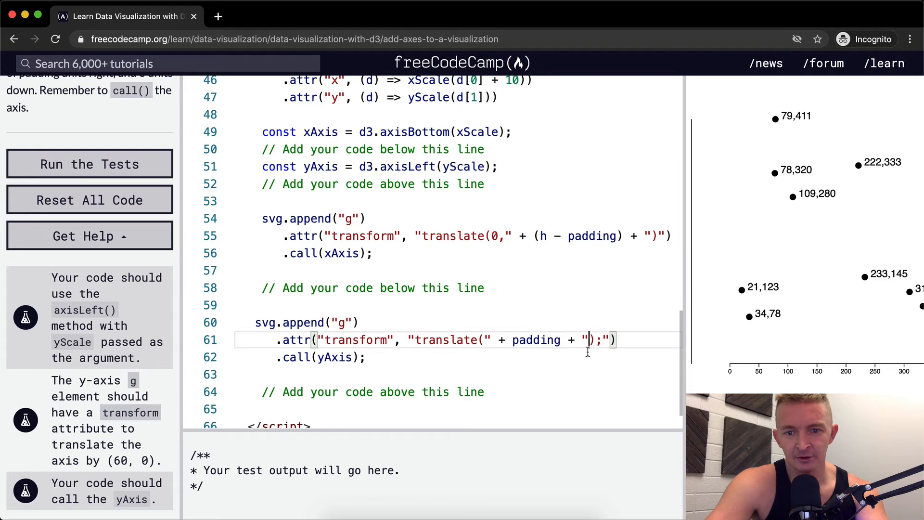
pyautogui.write('0,')
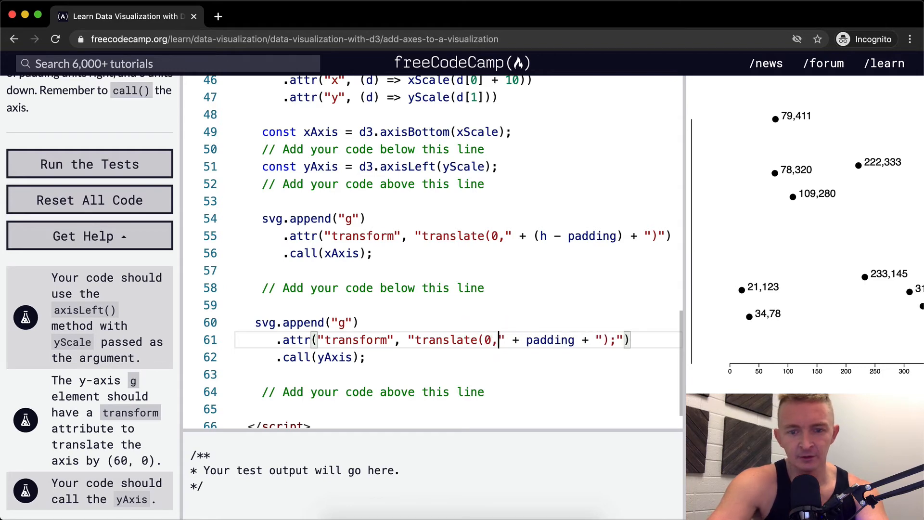
pyautogui.write('" "')
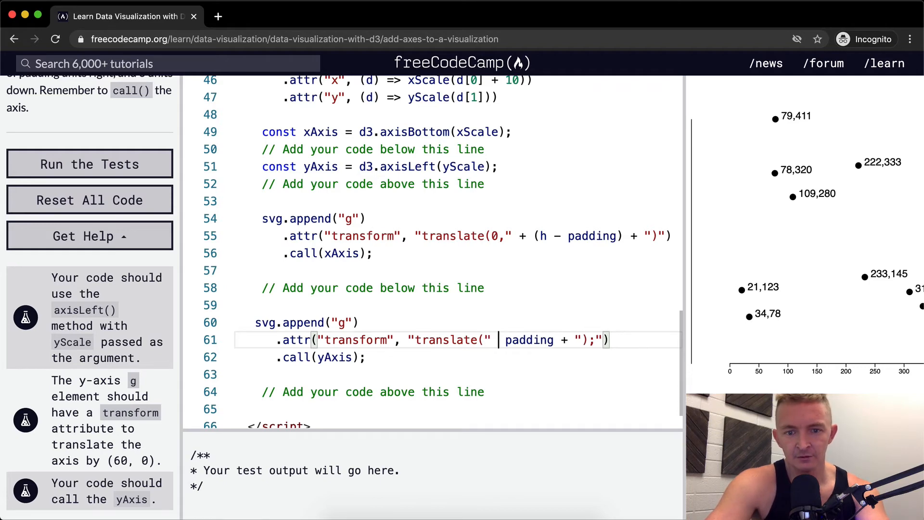
pyautogui.press('Backspace')
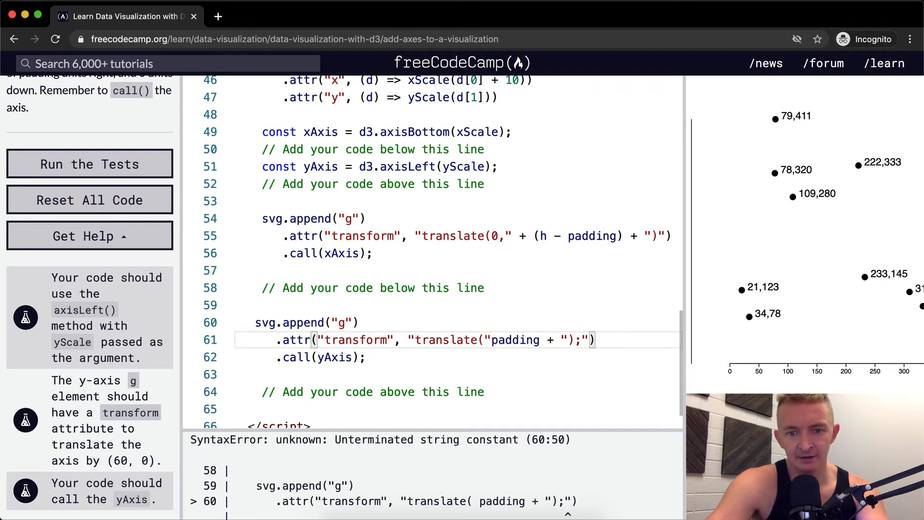
pyautogui.write('+')
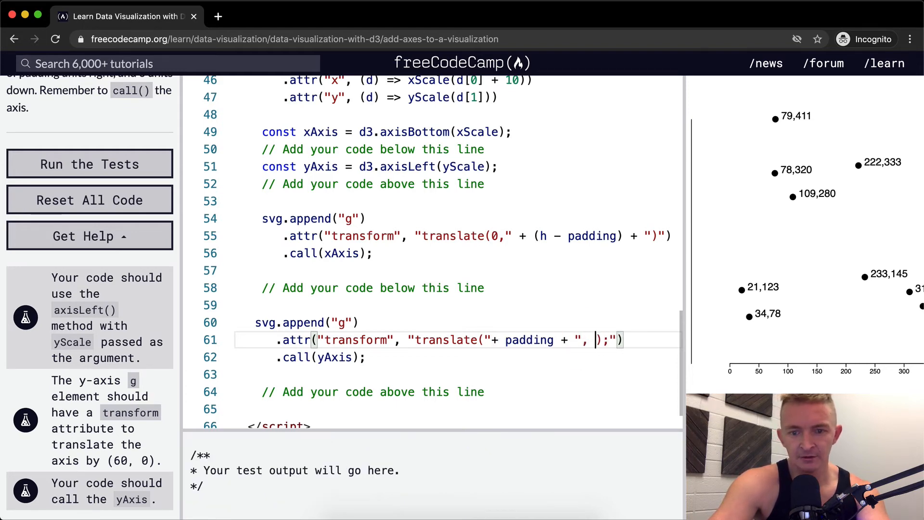
pyautogui.write('0')
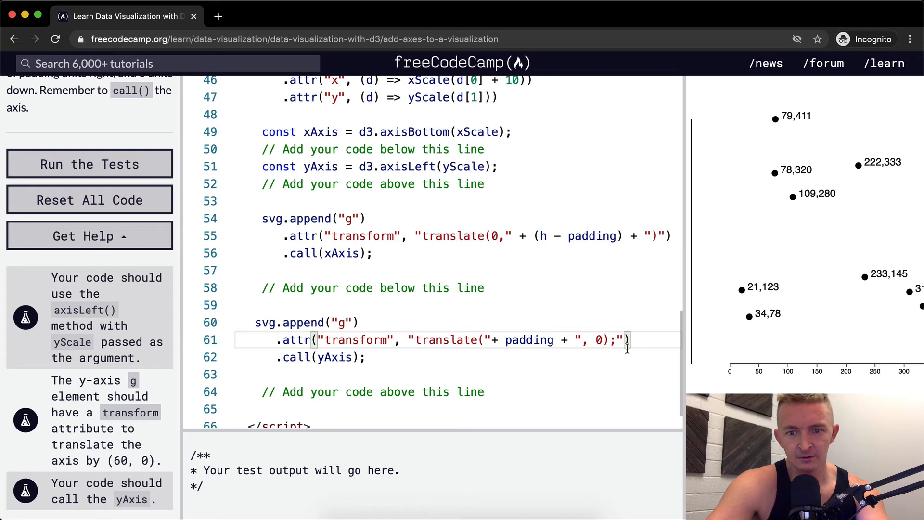
pyautogui.moveTo(160, 143)
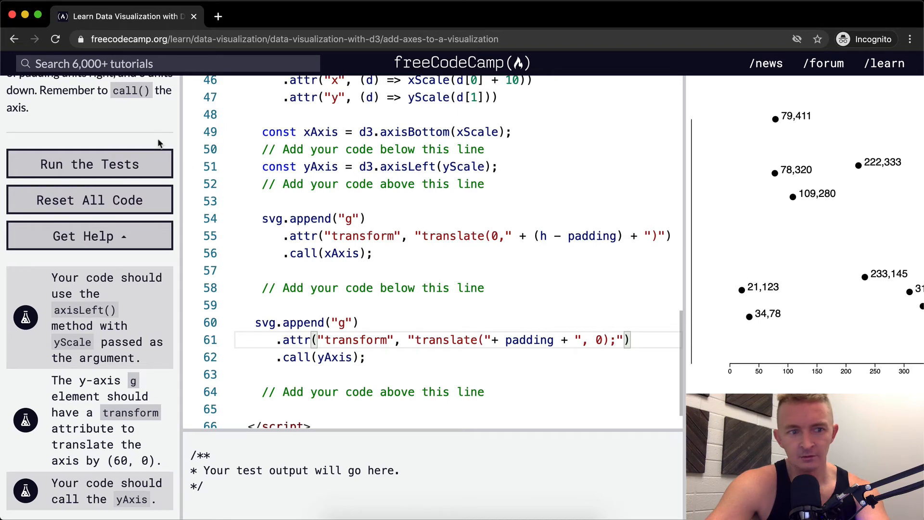
# Run the tests, dismiss the completion message, and start uncommenting the y-axis transform line
pyautogui.click(89, 163)
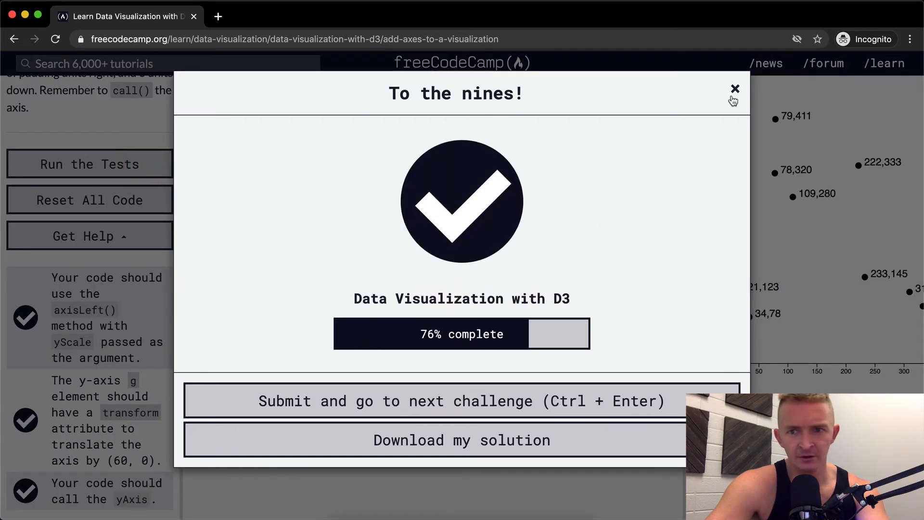
pyautogui.click(735, 89)
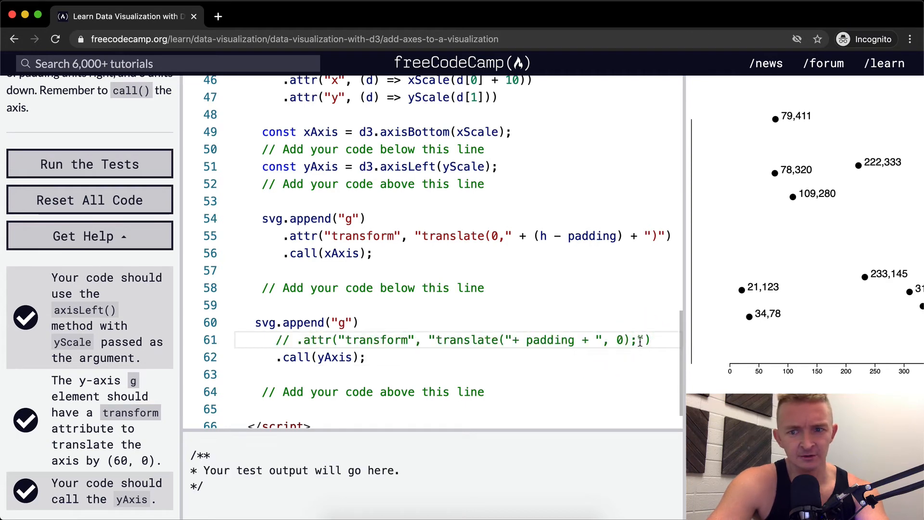
pyautogui.click(280, 340)
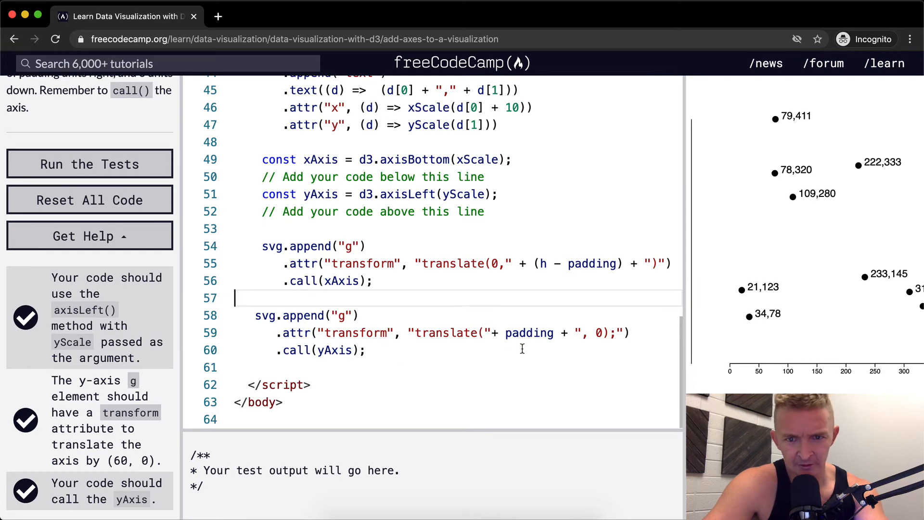
pyautogui.moveTo(545, 333)
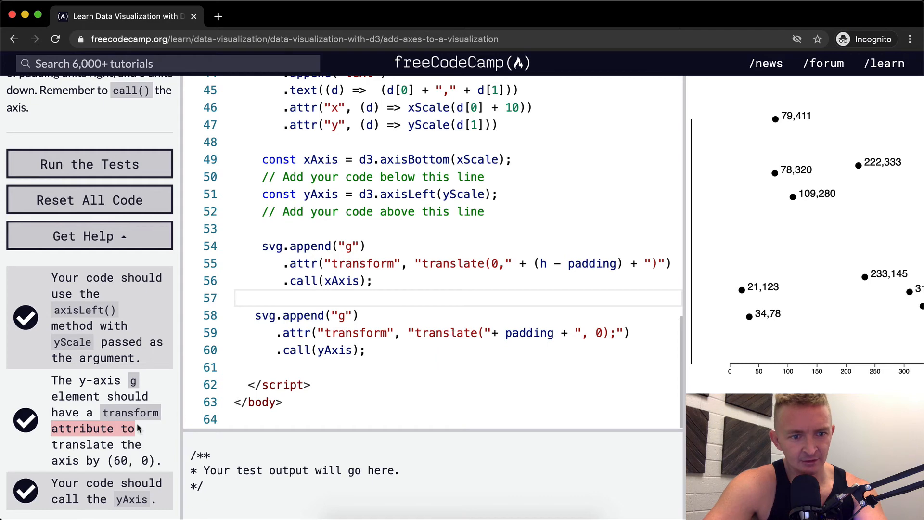
pyautogui.moveTo(492, 320)
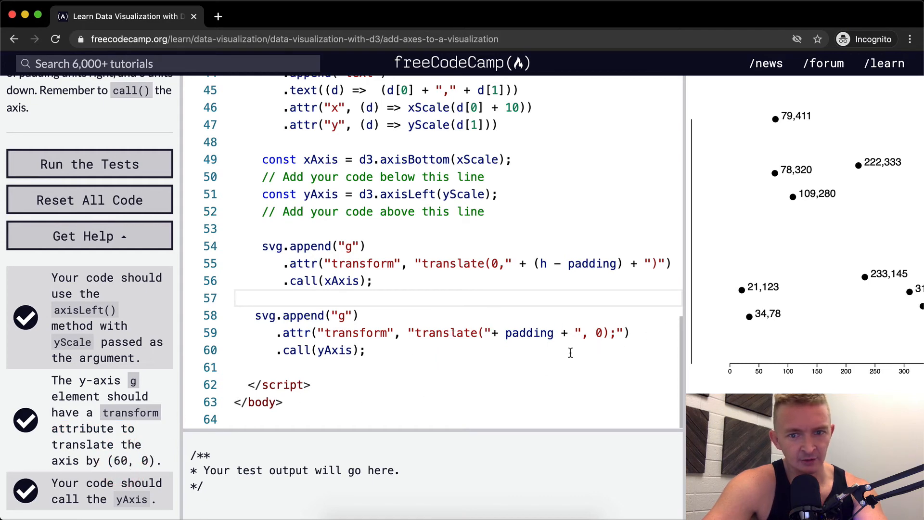
# Remove the stray semicolon from the y-axis translate string and rerun the tests
pyautogui.click(489, 332)
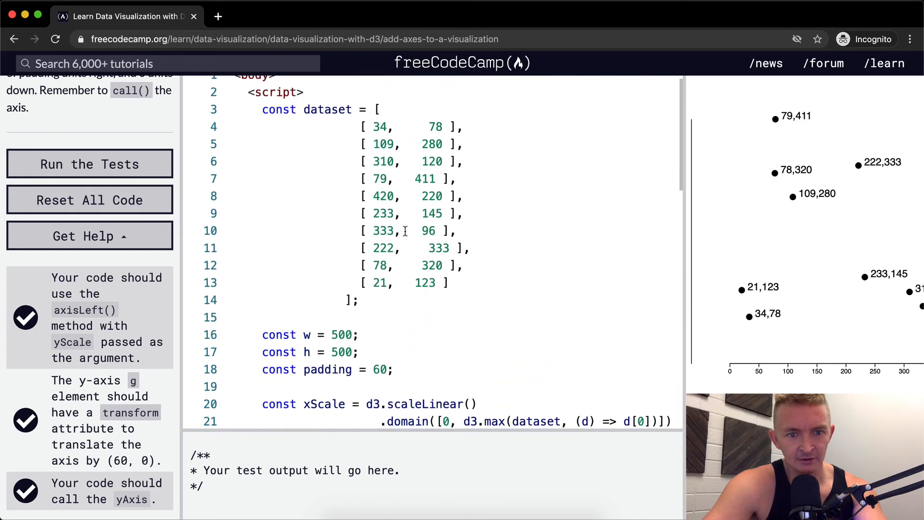
pyautogui.scroll(-3)
pyautogui.write('.attr("transform", "translate(" + padding + ", 0)")')
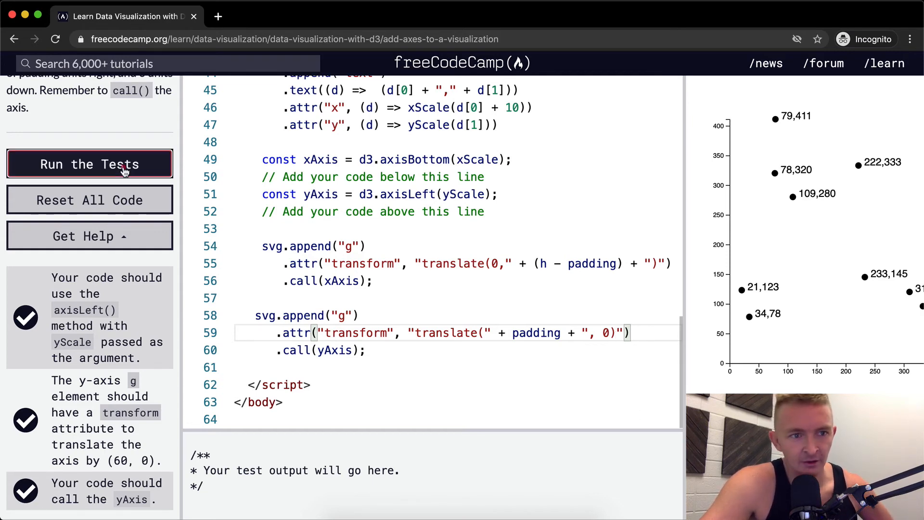
pyautogui.click(89, 164)
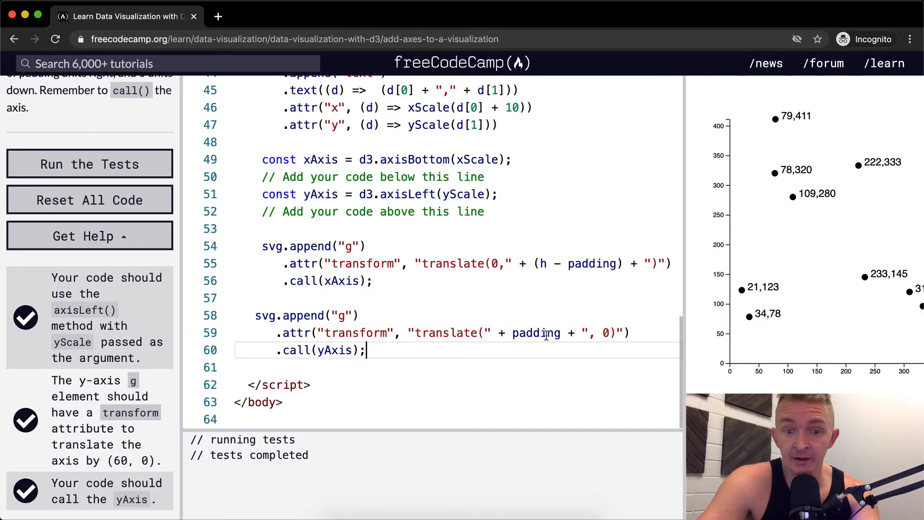
# Begin wrapping the y-axis translate string in backticks as a template literal
pyautogui.moveTo(411, 332); pyautogui.dragTo(612, 332)
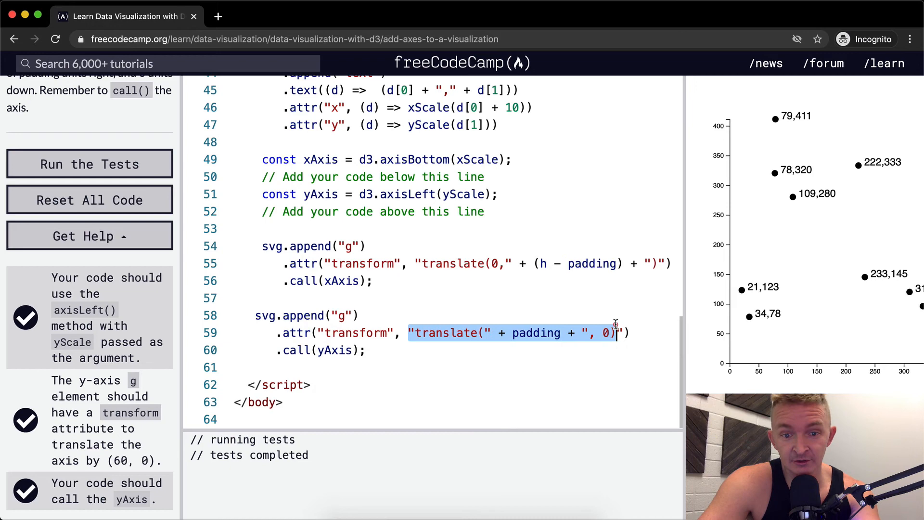
pyautogui.write('1')
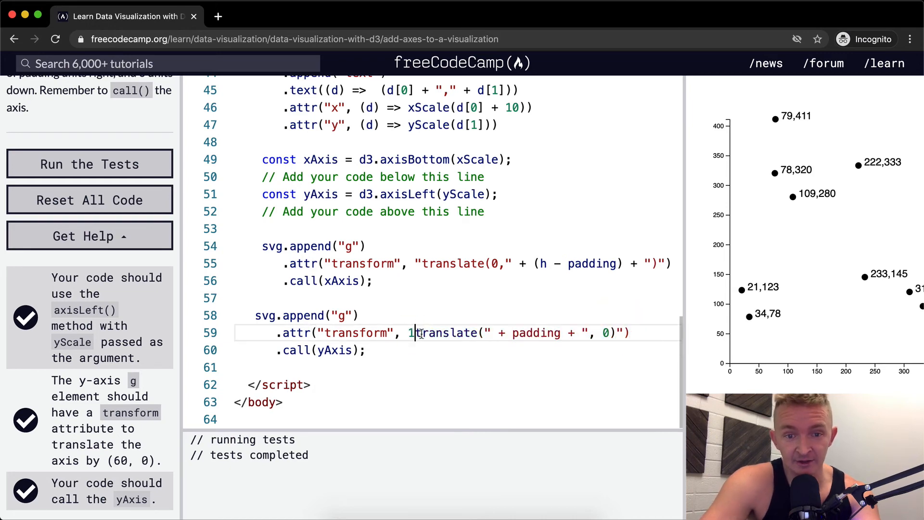
pyautogui.write('`')
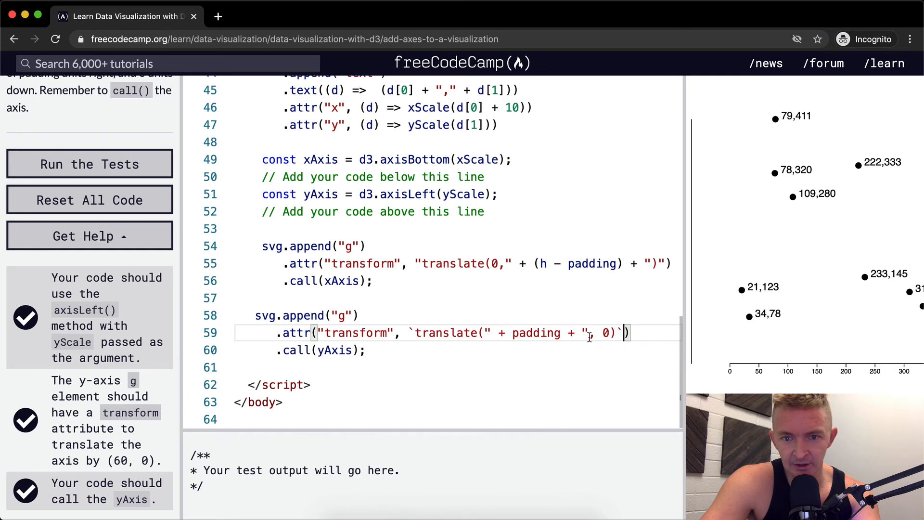
# Rewrite the y-axis transform as a ${padding} template literal and run the tests
pyautogui.press('Backspace')
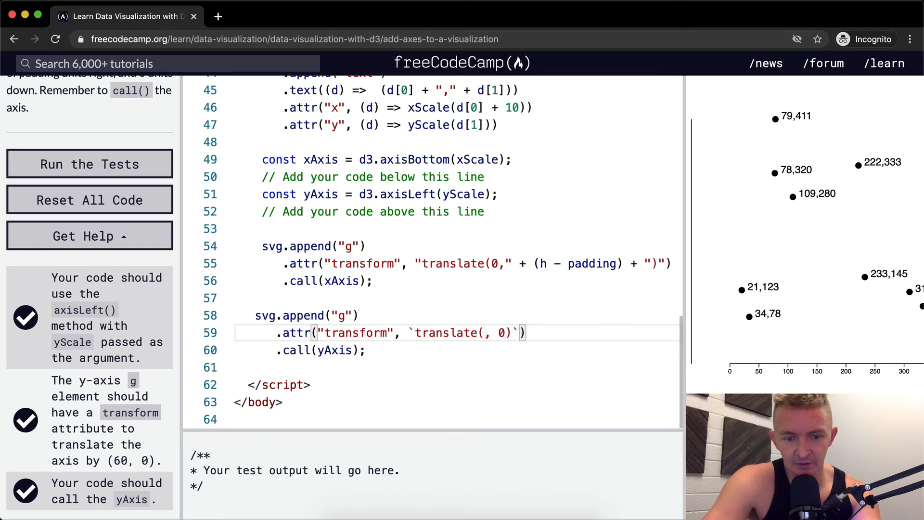
pyautogui.write('${}')
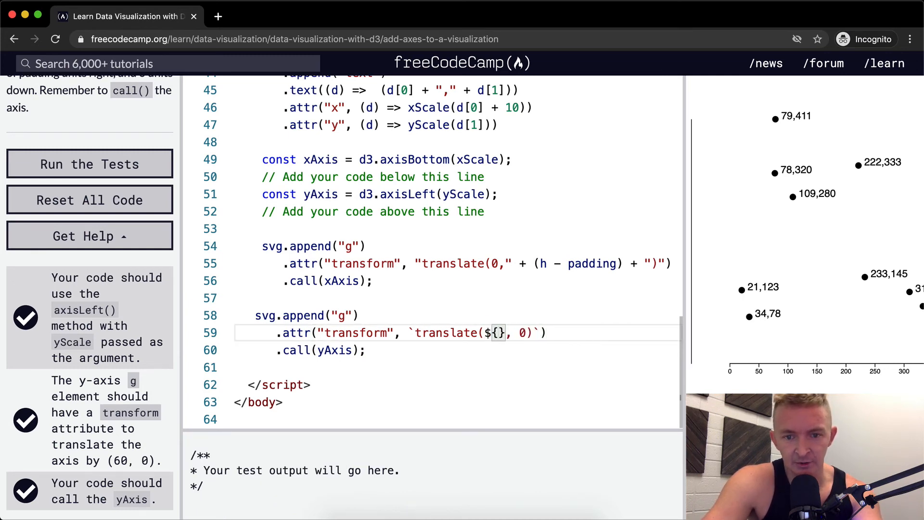
pyautogui.write('padding')
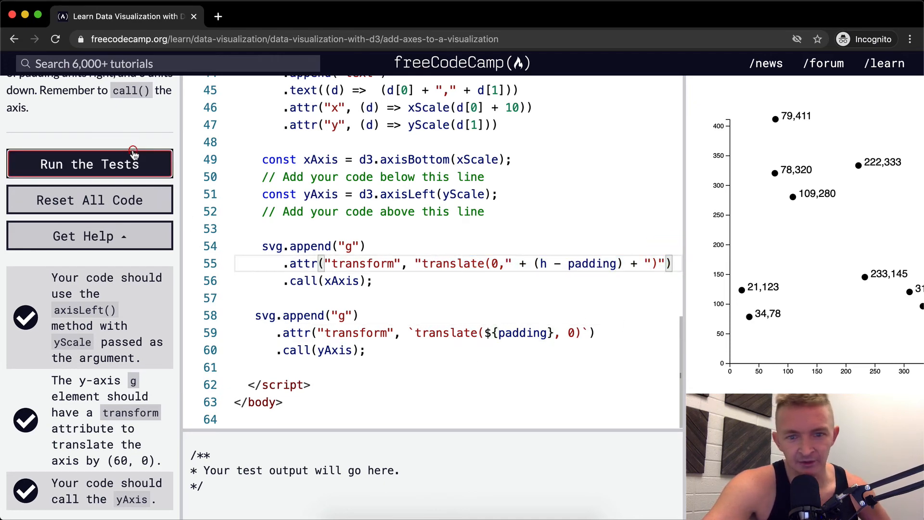
pyautogui.click(90, 163)
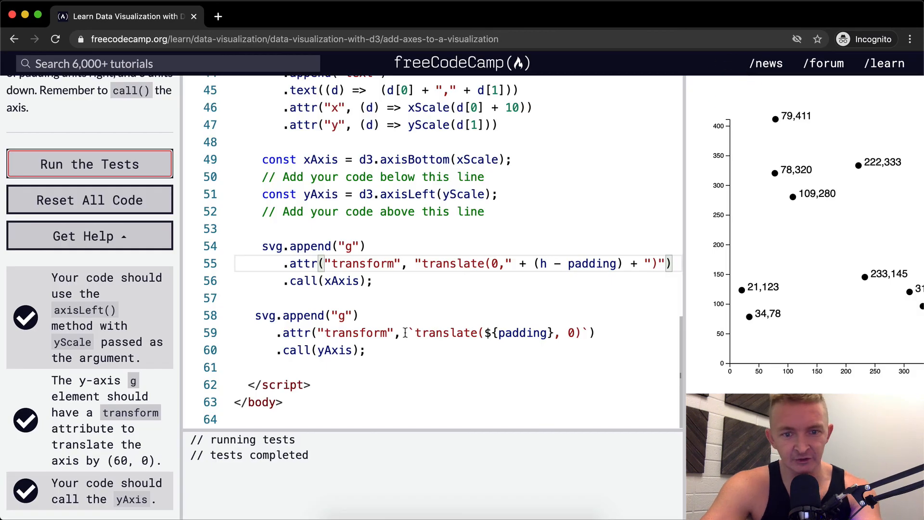
# Convert the x-axis transform to a template literal, pass the tests, and close the modal
pyautogui.write('1')
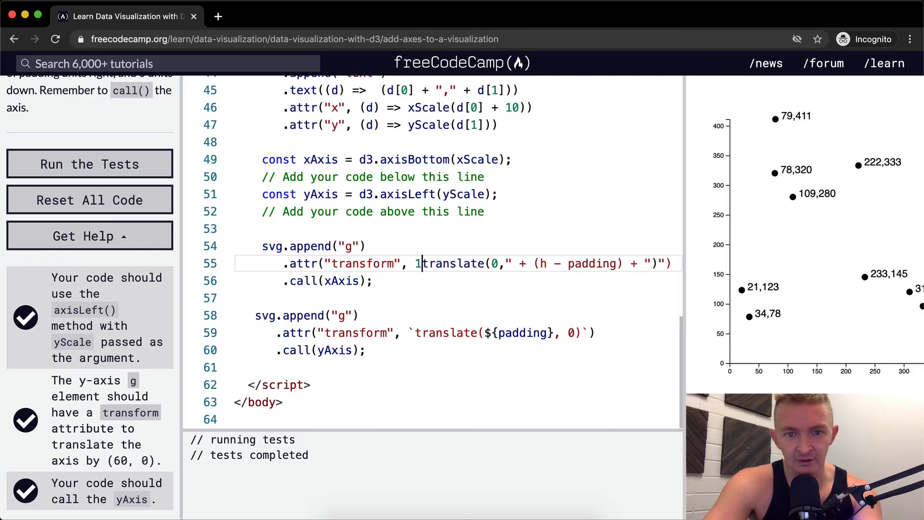
pyautogui.write('`')
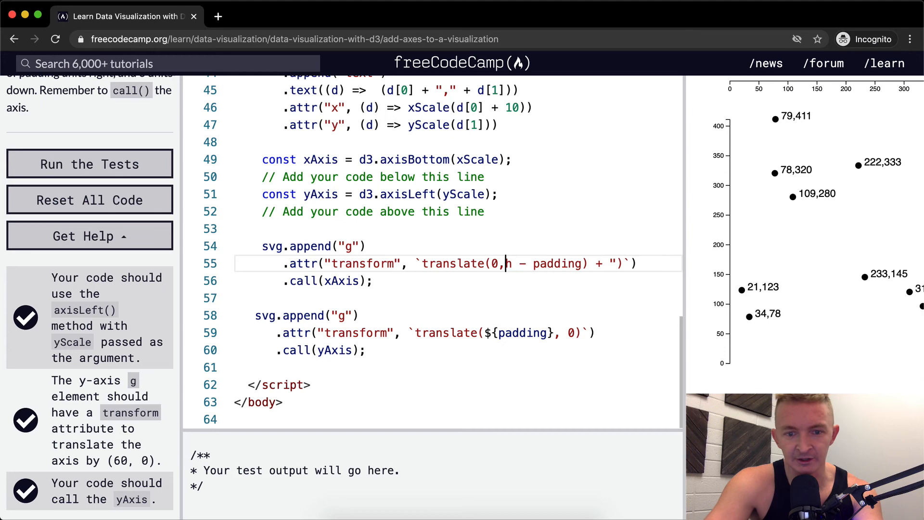
pyautogui.write('${')
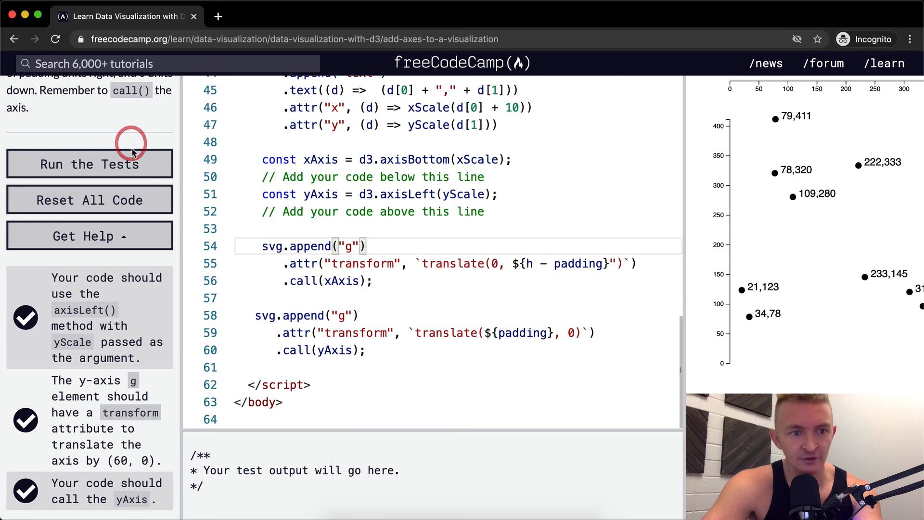
pyautogui.click(90, 164)
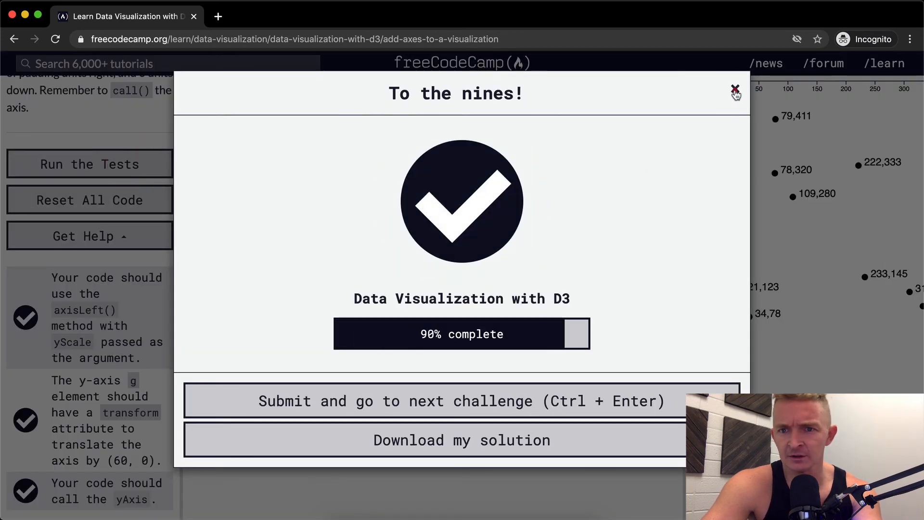
pyautogui.click(734, 90)
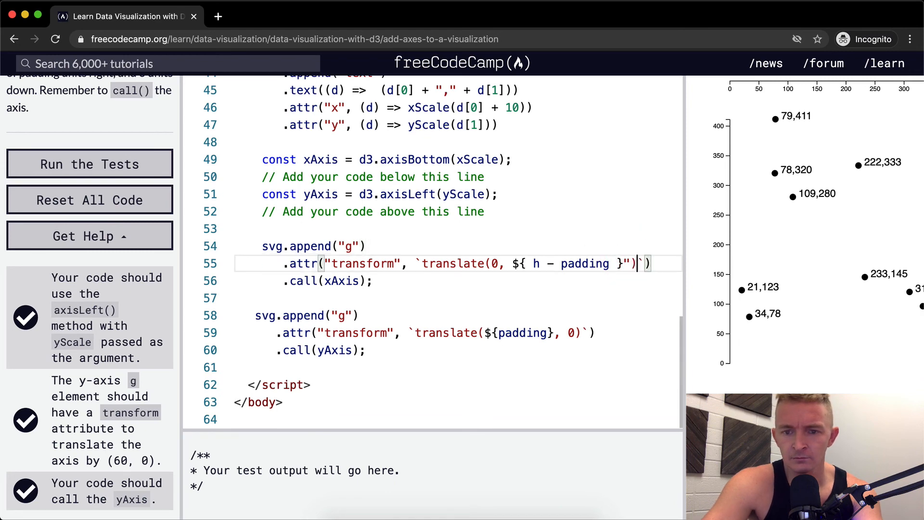
# Revert the line 55 x-axis transform to "translate(0," + (h - padding) + ")"
pyautogui.write(';')
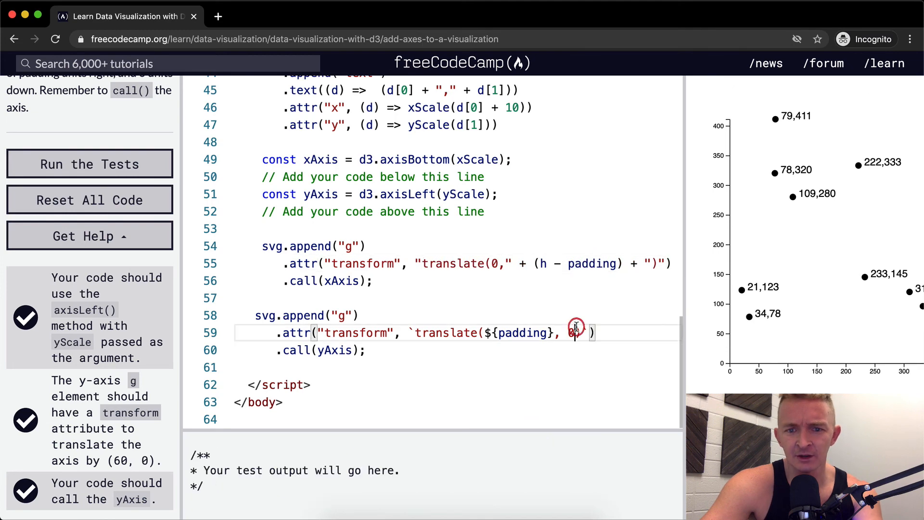
pyautogui.write('0')
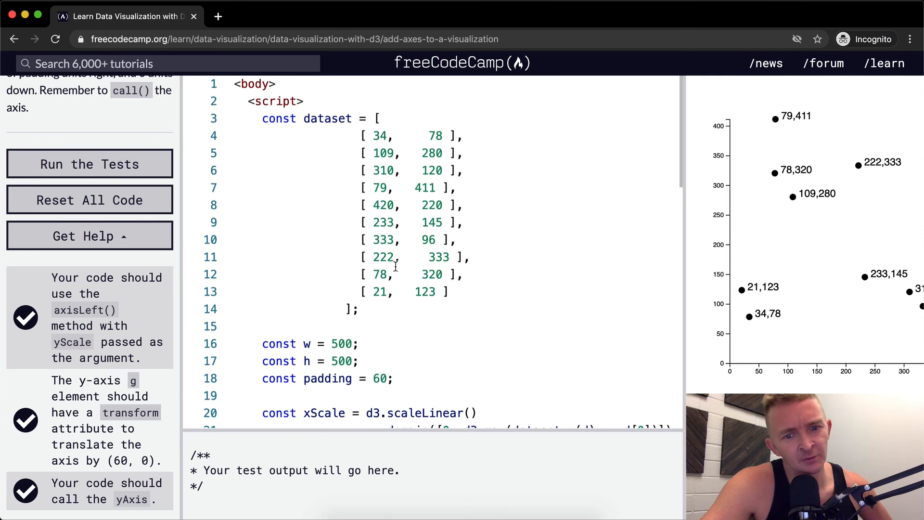
pyautogui.moveTo(346, 247); pyautogui.dragTo(485, 248)
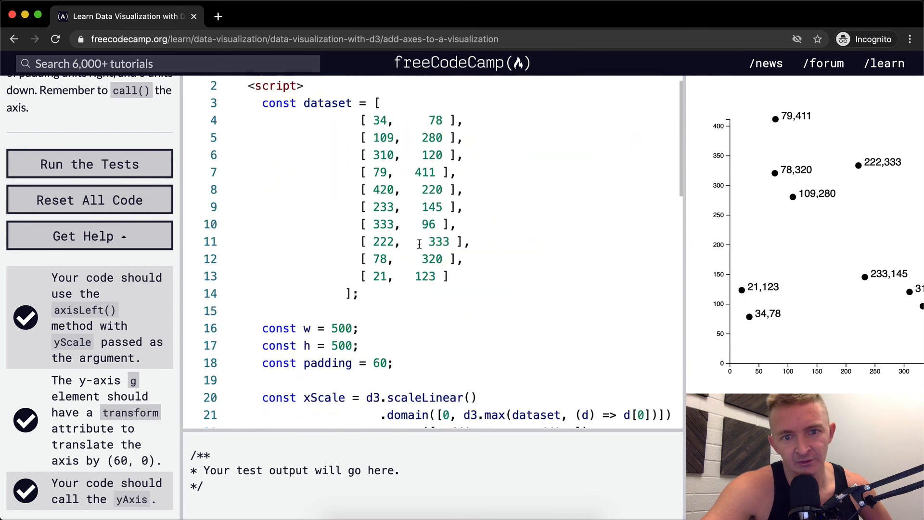
# Add the data point [1, 5] to the end of the dataset and run the tests
pyautogui.doubleClick(404, 278)
pyautogui.write(',')
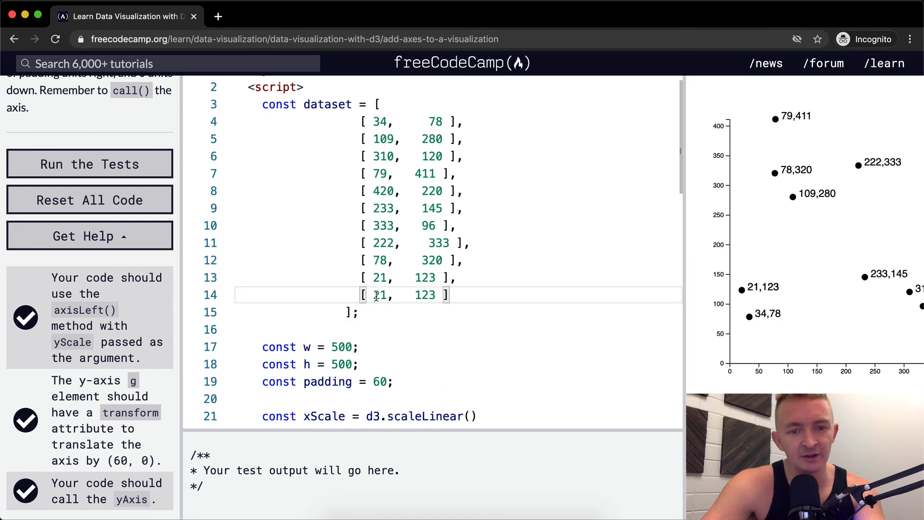
pyautogui.press('Backspace')
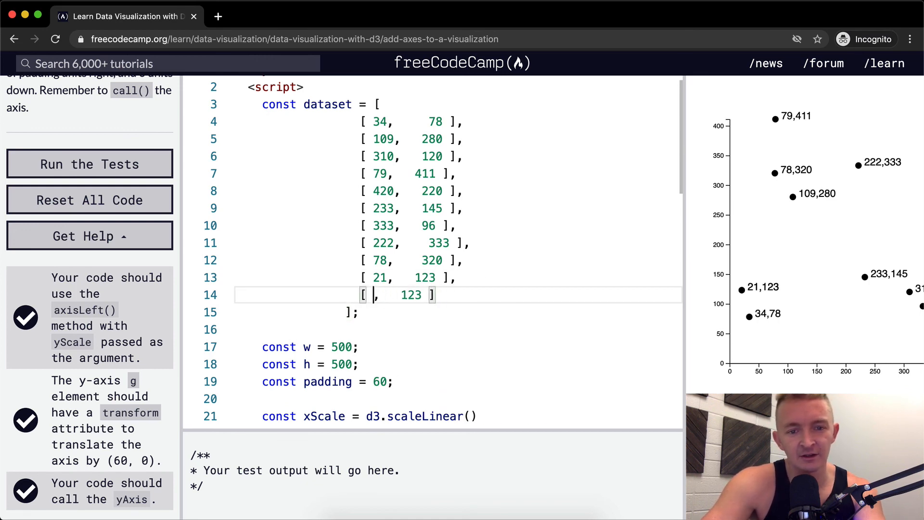
pyautogui.write('1, 1')
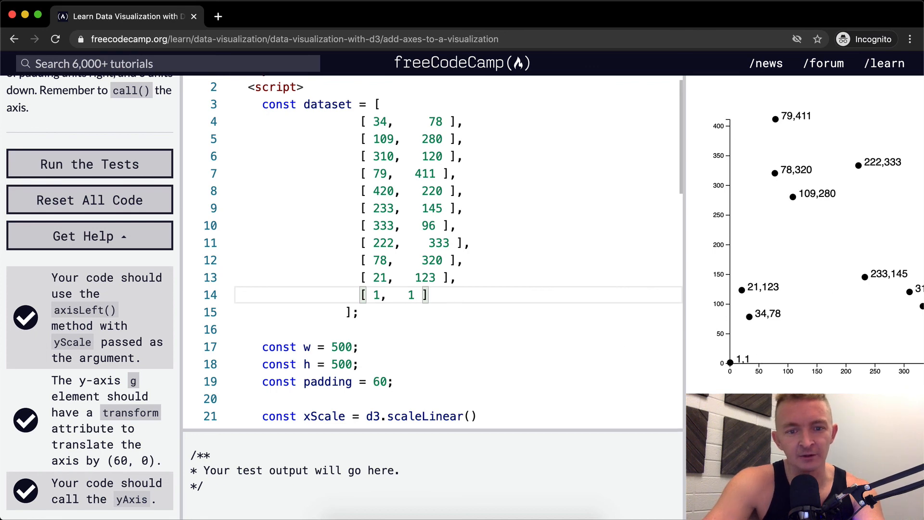
pyautogui.write('5')
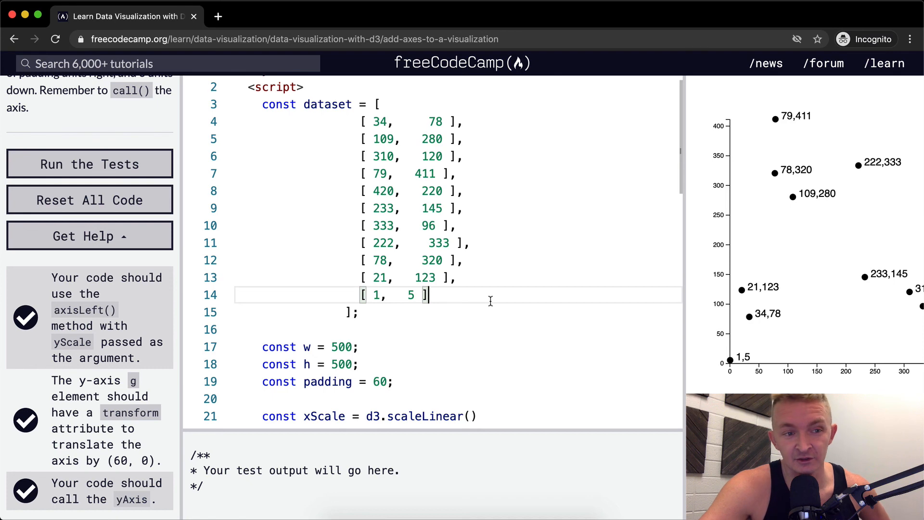
pyautogui.click(90, 163)
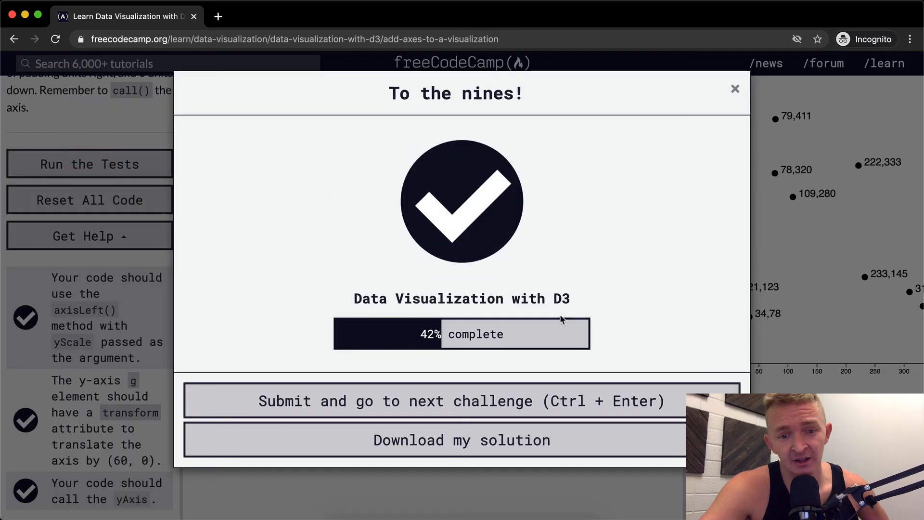